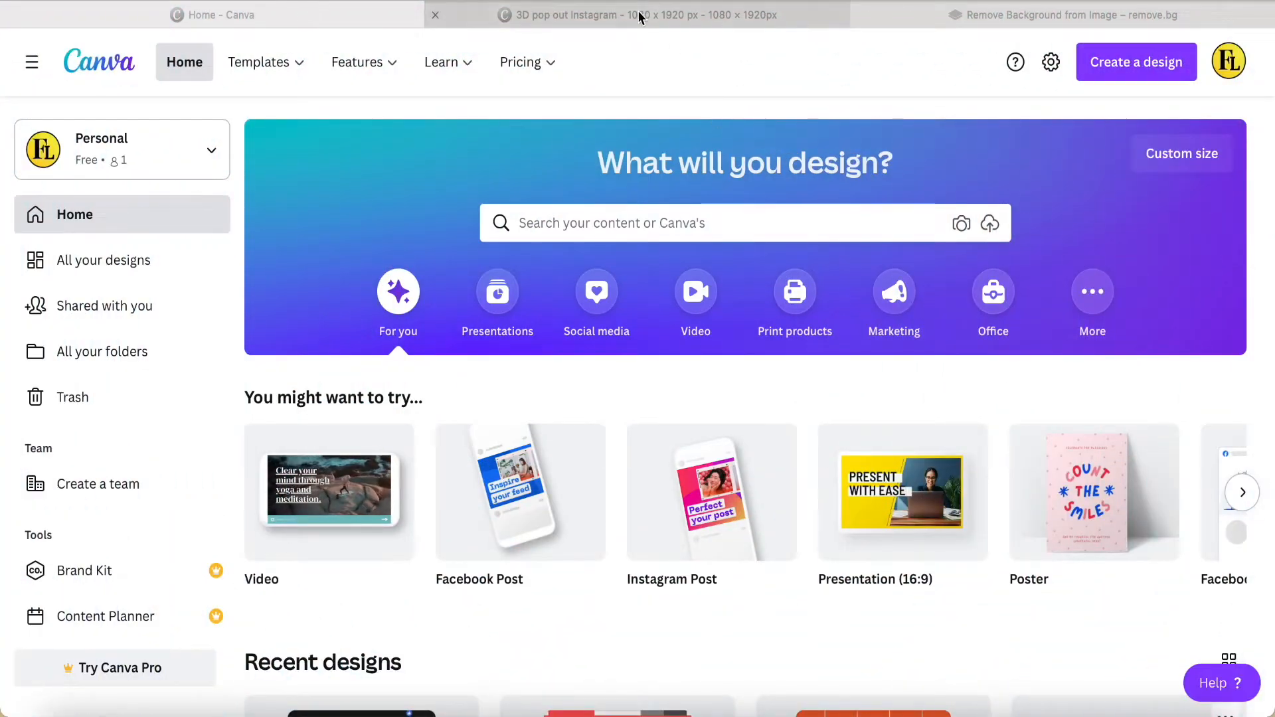
Create a new custom-size design of 1080 × 1920 px.
click(641, 15)
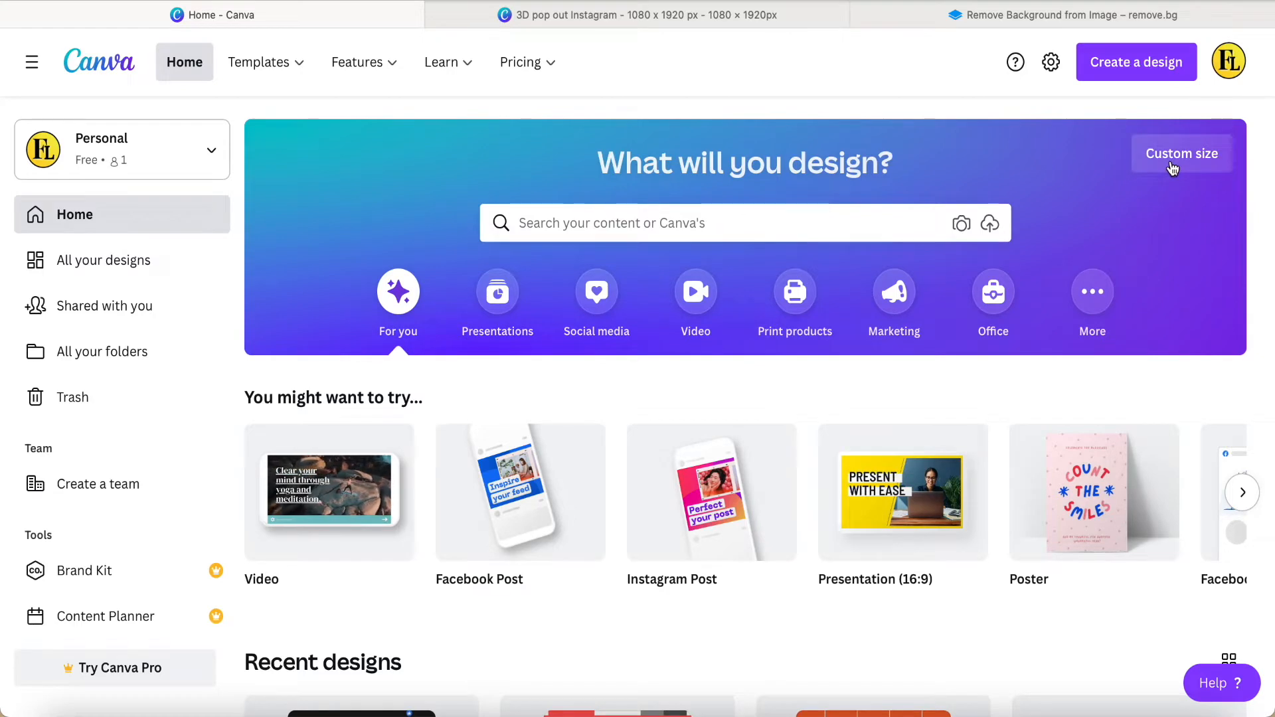
click(1182, 153)
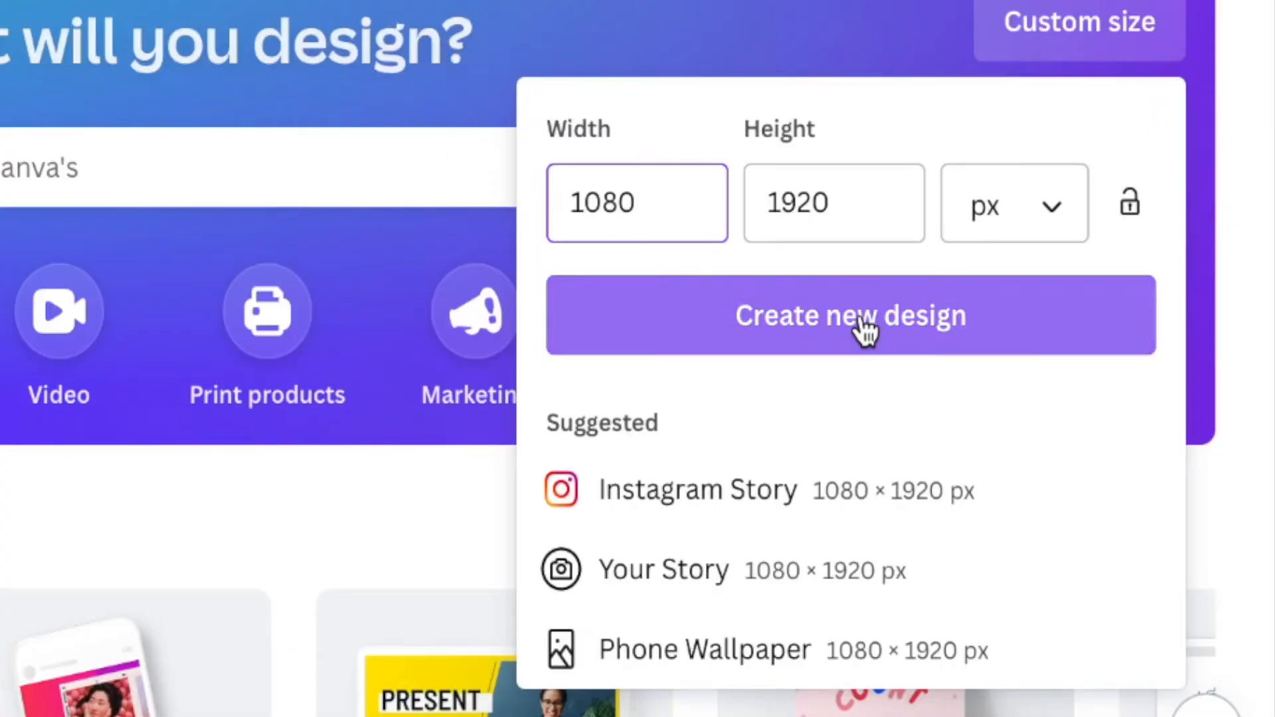
click(850, 317)
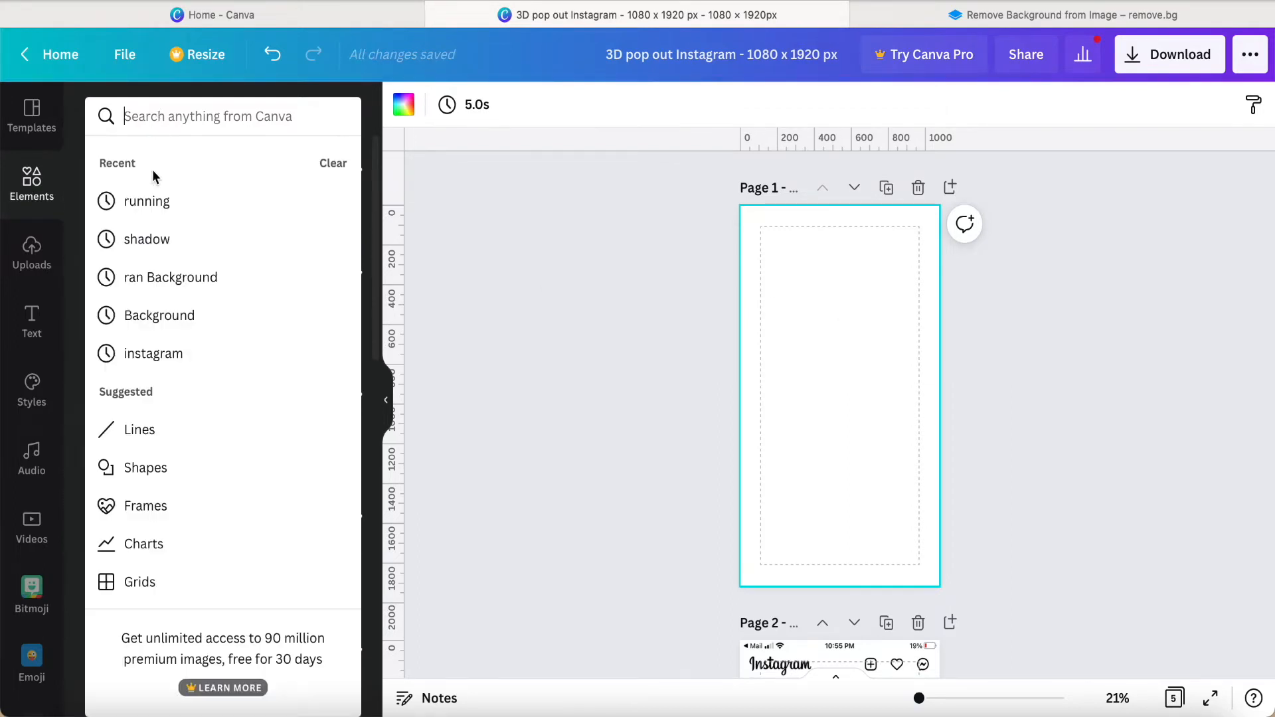
Rerun the 'running' search in Elements and browse the photo-only results.
click(147, 200)
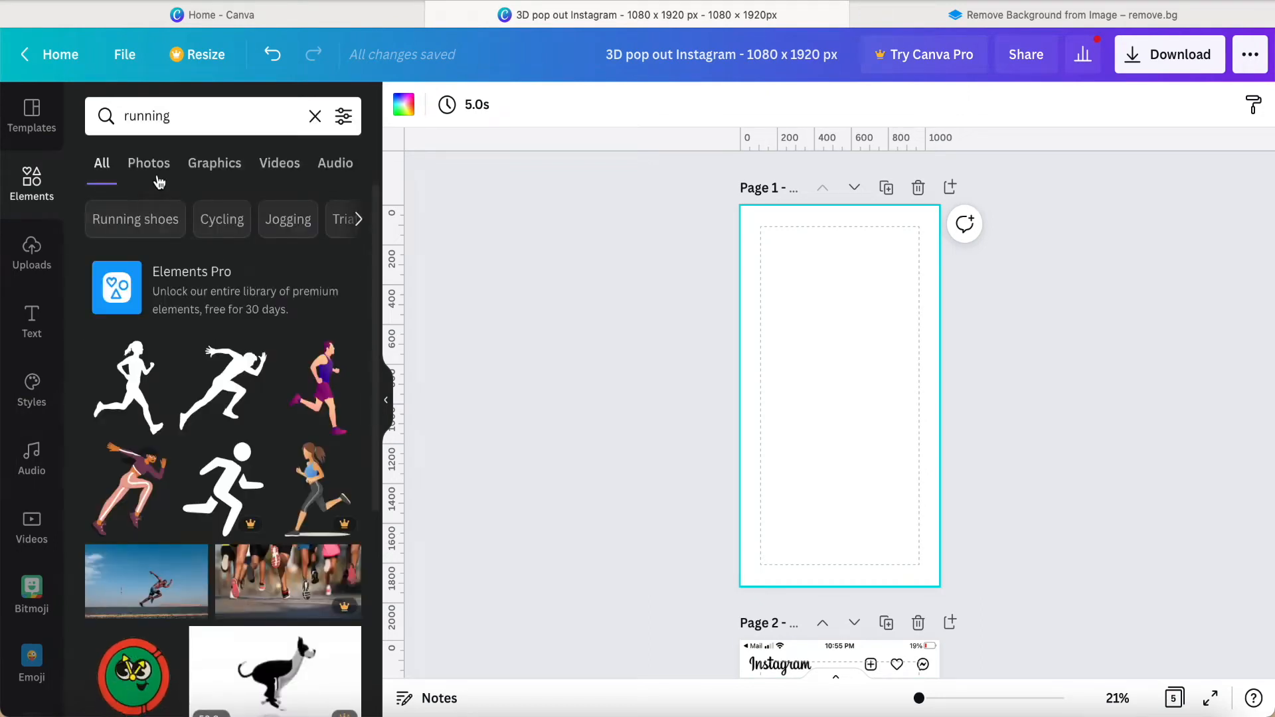
click(149, 162)
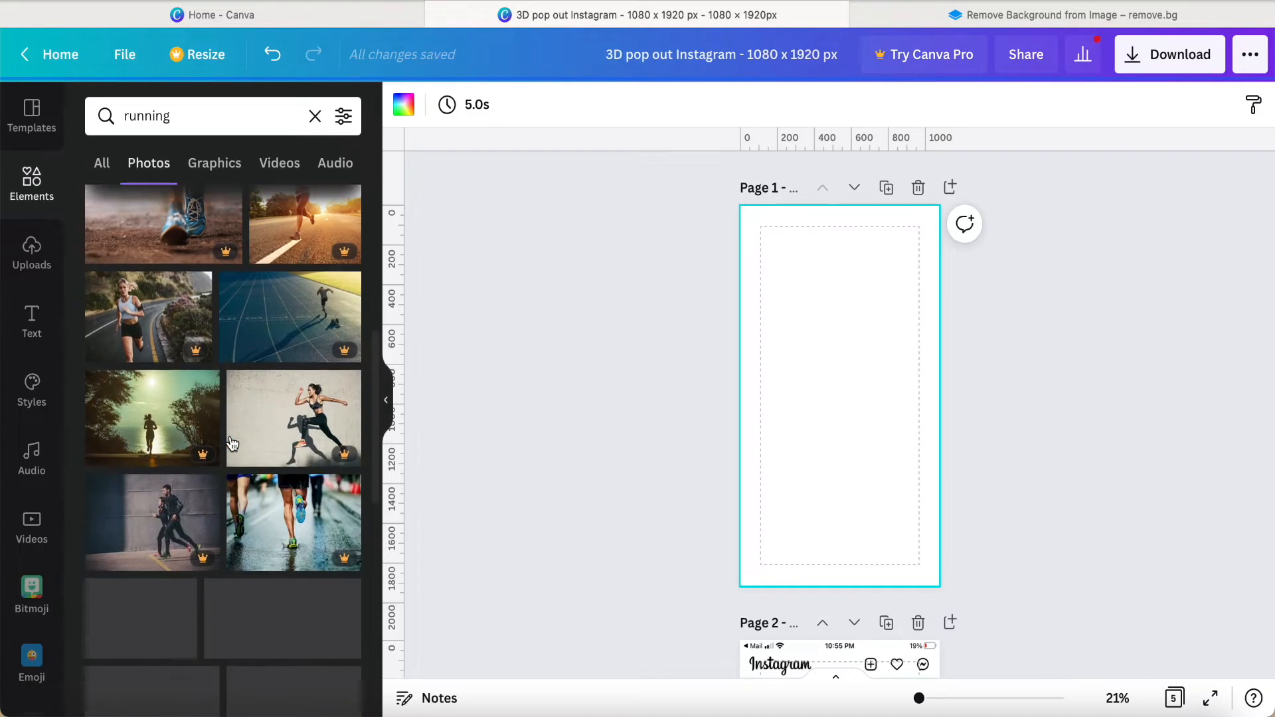
scroll(down, 3)
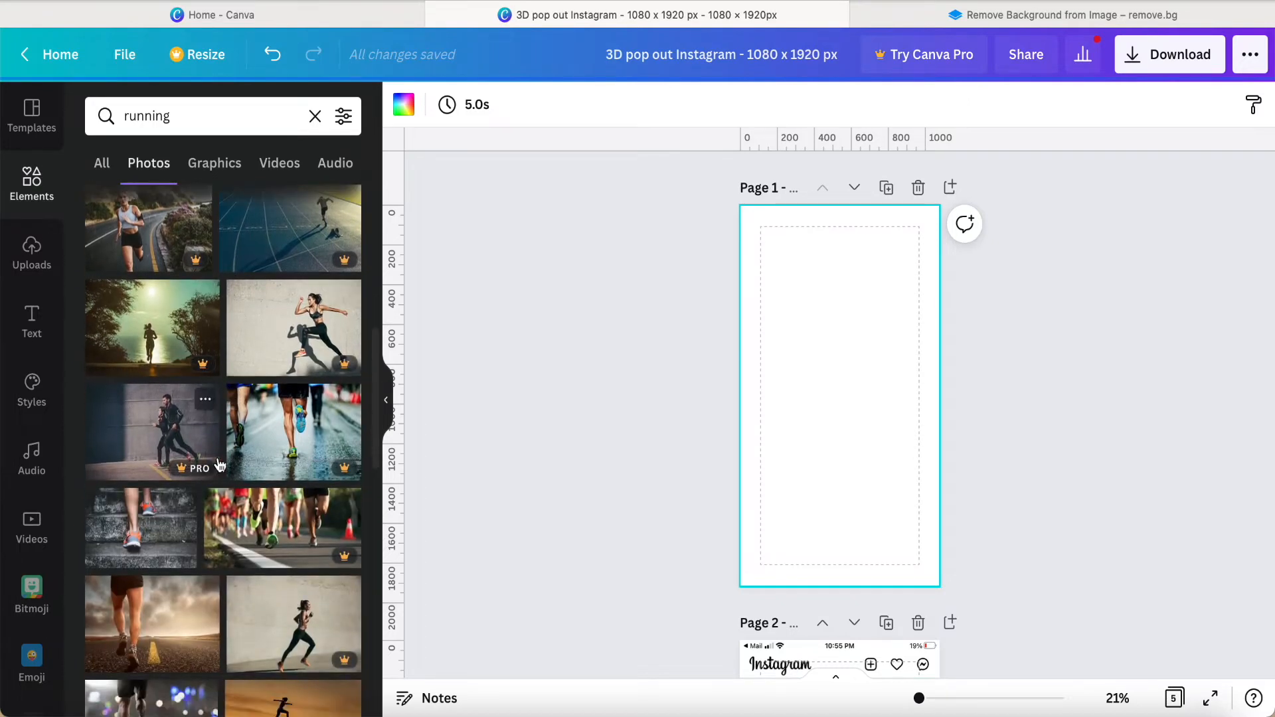
scroll(down, 3)
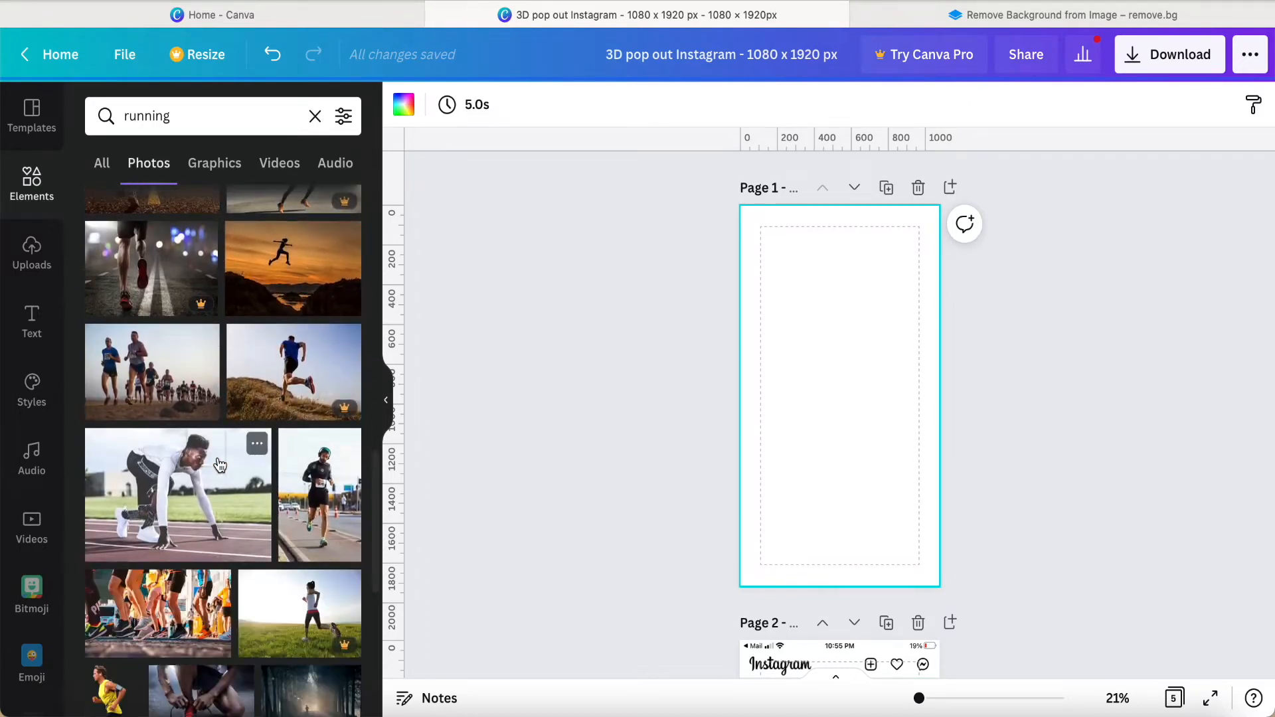
scroll(down, 3)
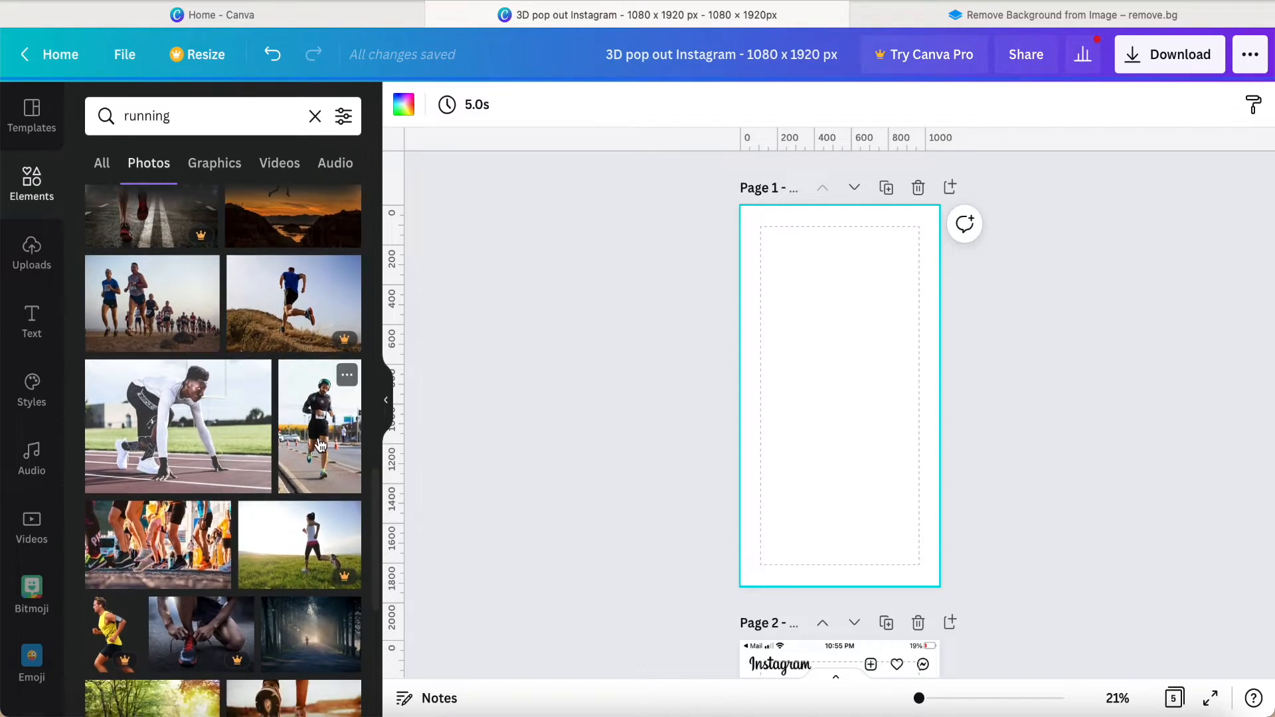
Add the runner-with-headphones photo and set it as page 1's background.
click(321, 425)
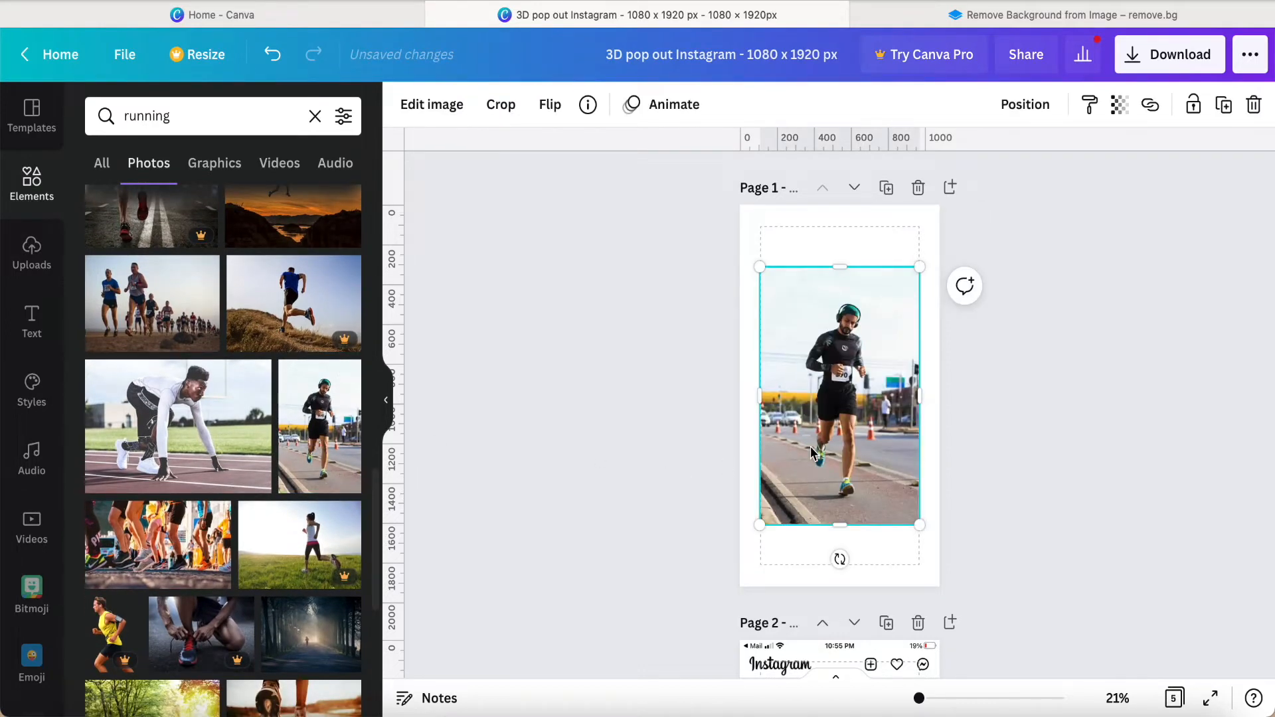
mouse_move(819, 462)
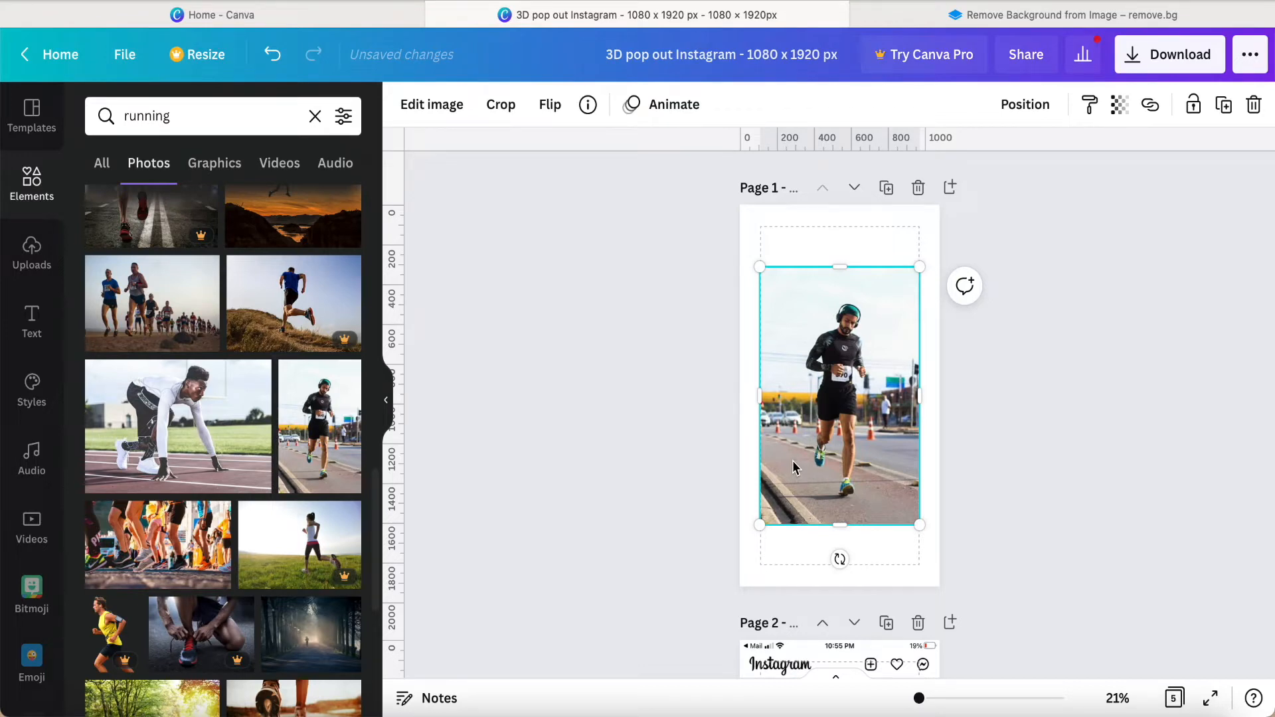
right_click(820, 466)
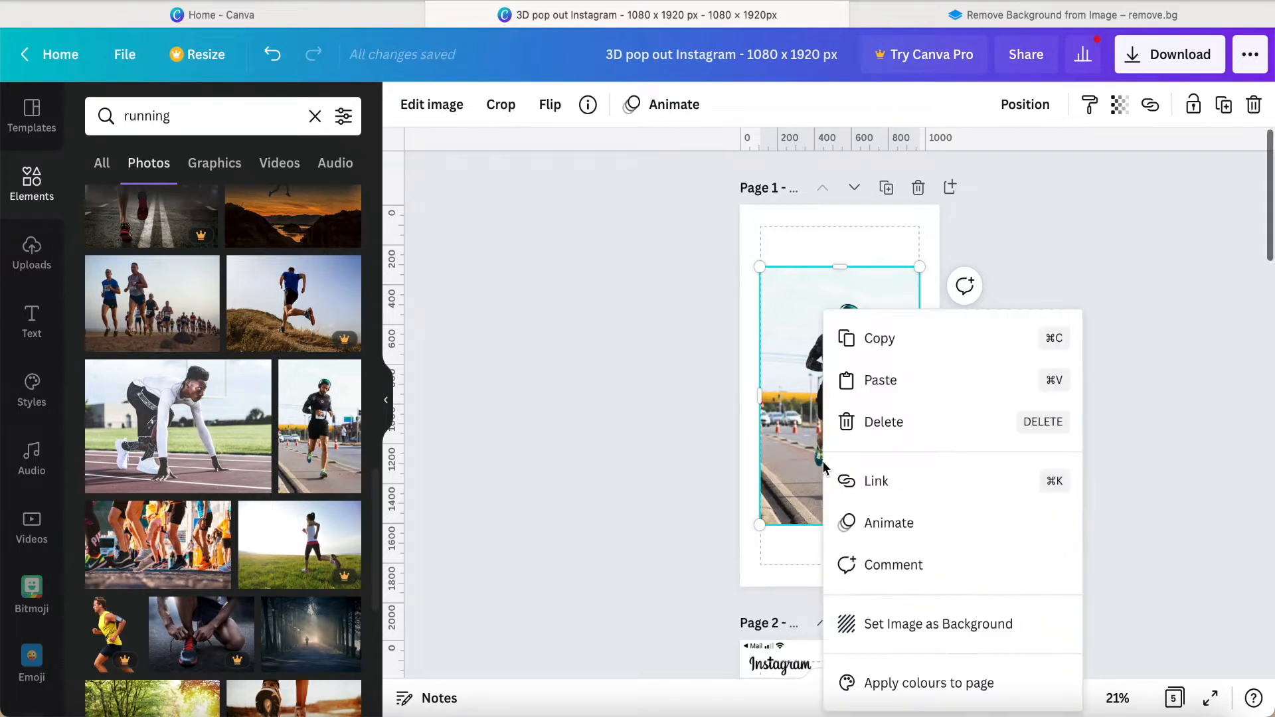
click(888, 523)
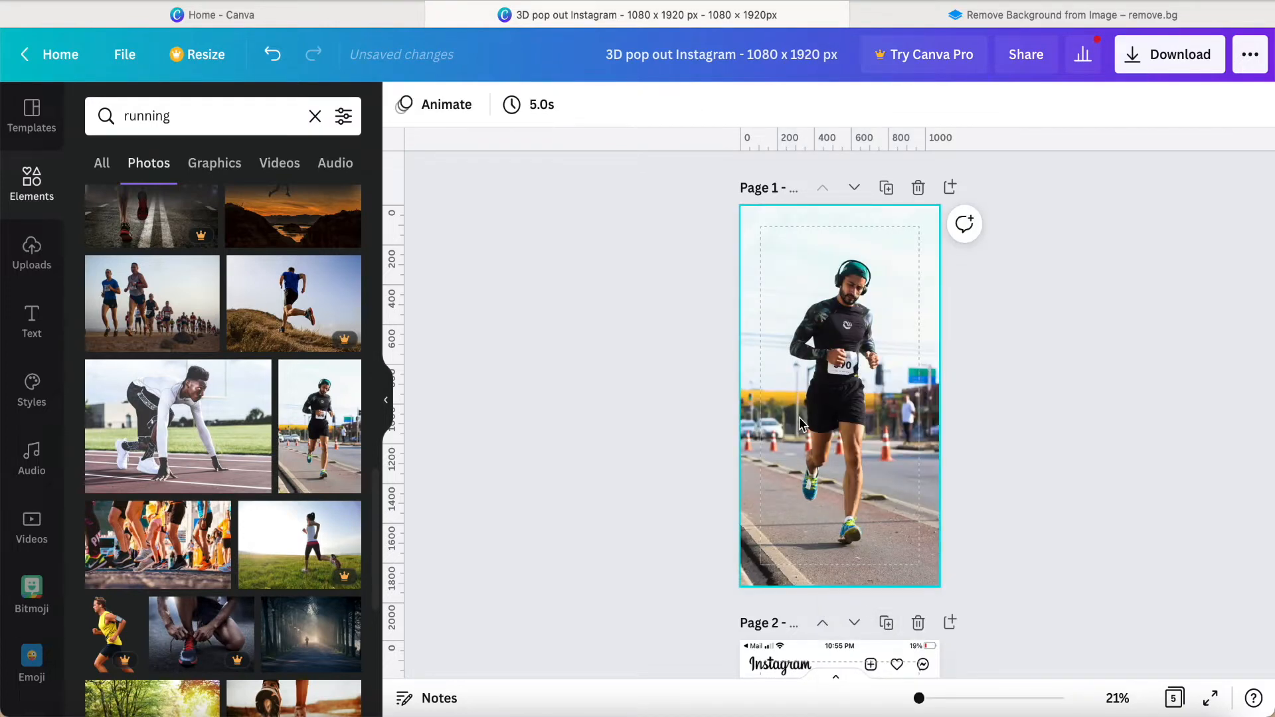
mouse_move(809, 408)
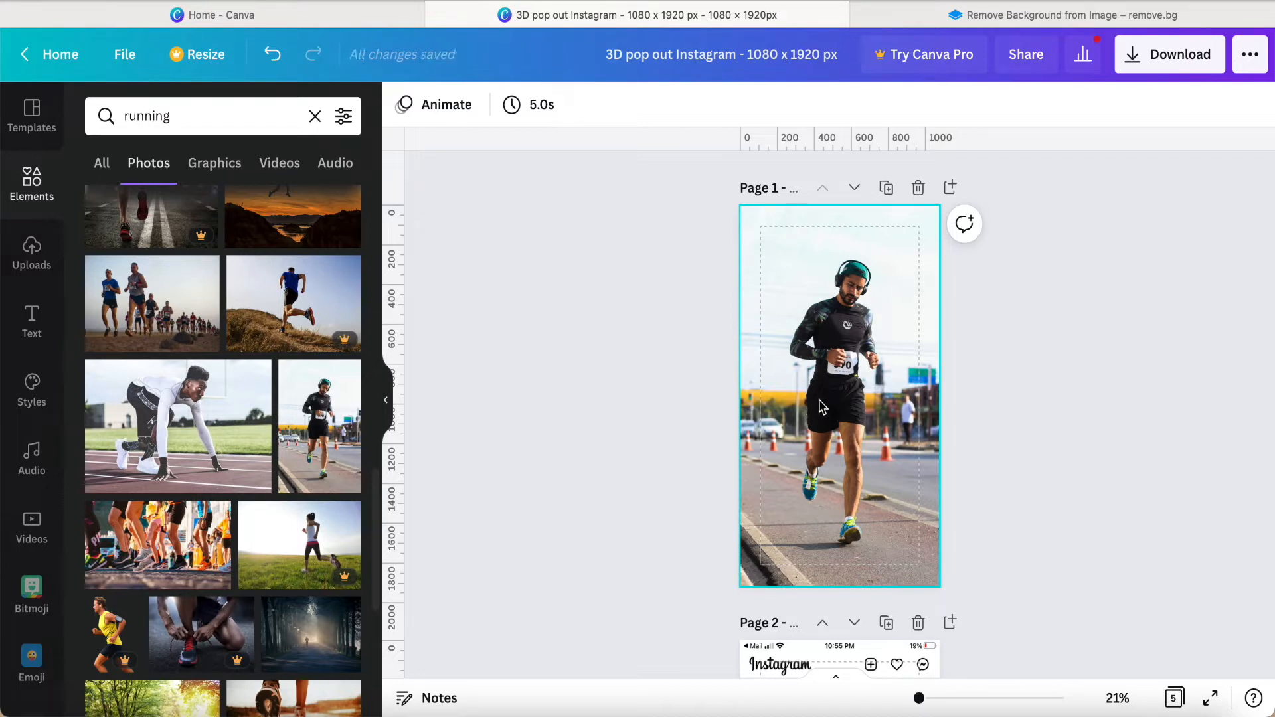
Select the runner background photo and open its Edit image effects.
click(838, 394)
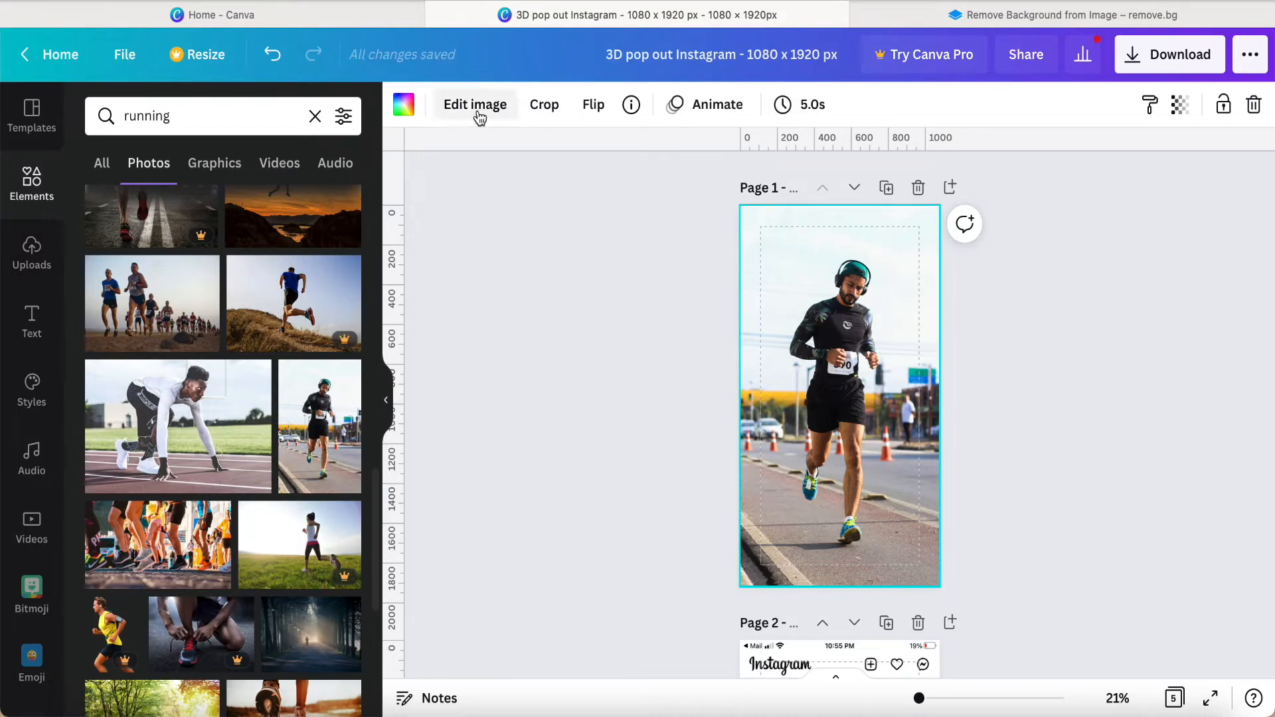
click(475, 104)
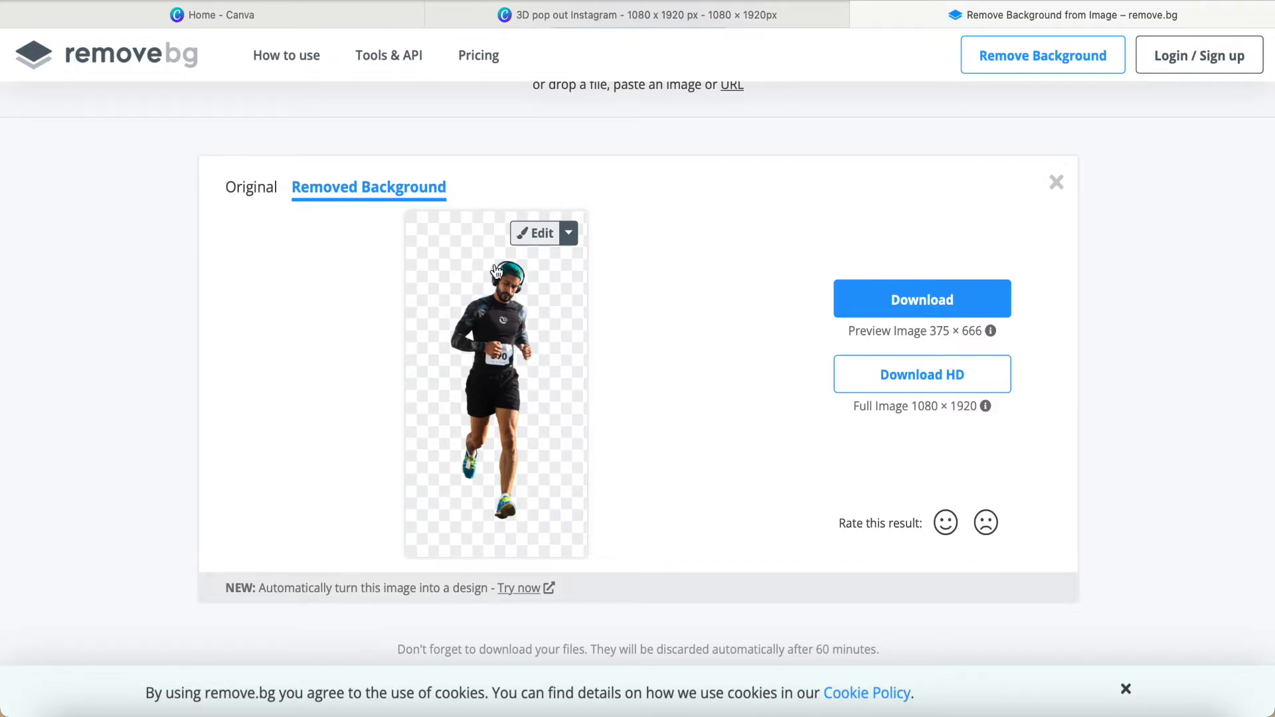
mouse_move(538, 436)
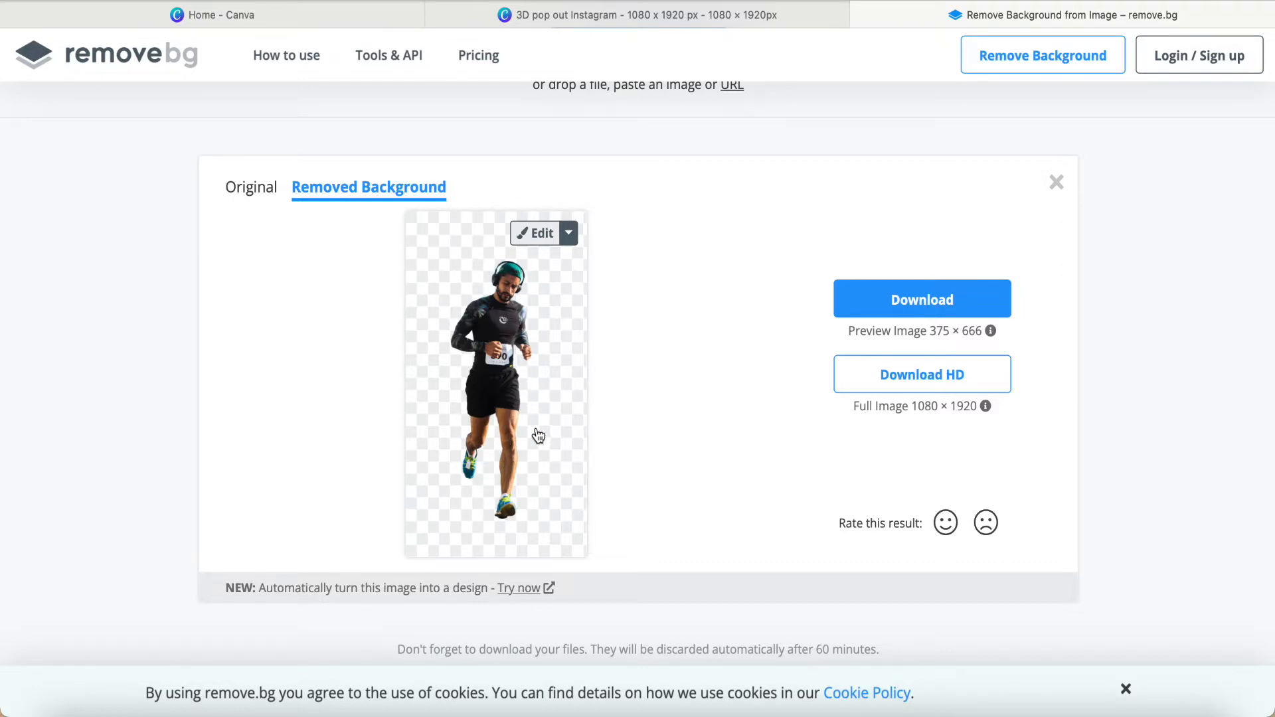
Return to the Canva tab after producing the remove.bg cutout of the runner.
click(639, 15)
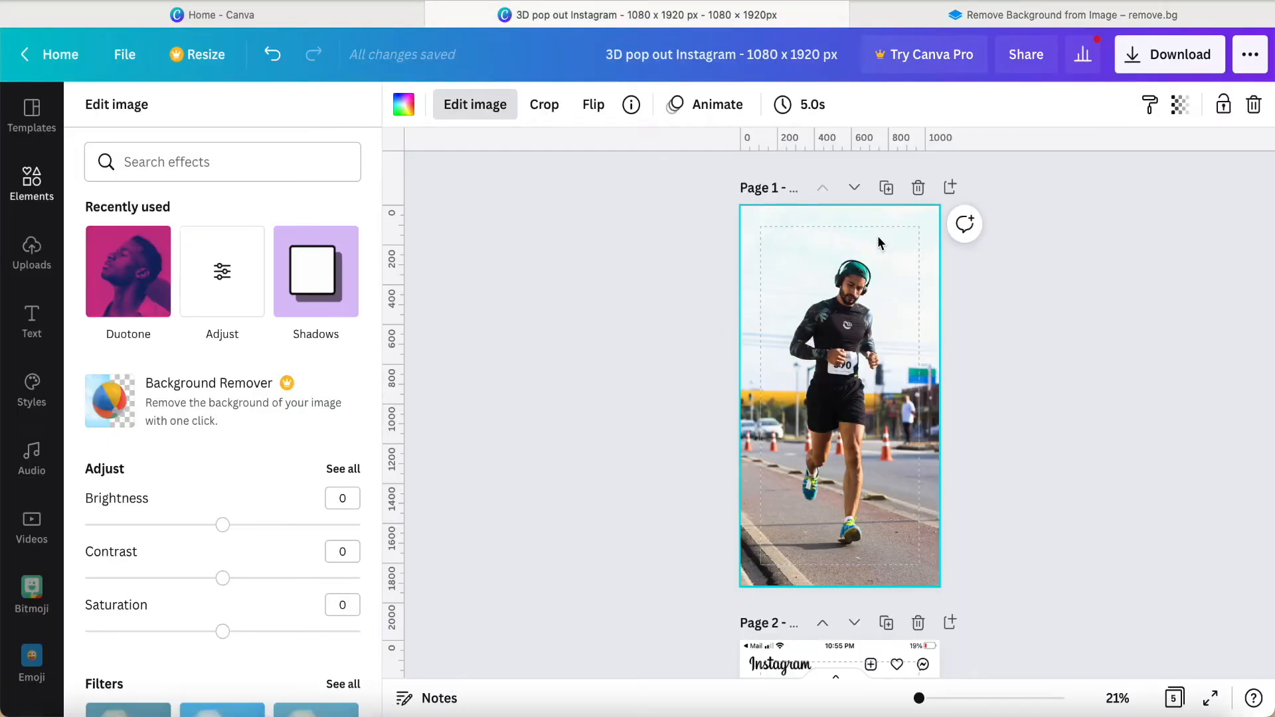
mouse_move(920, 228)
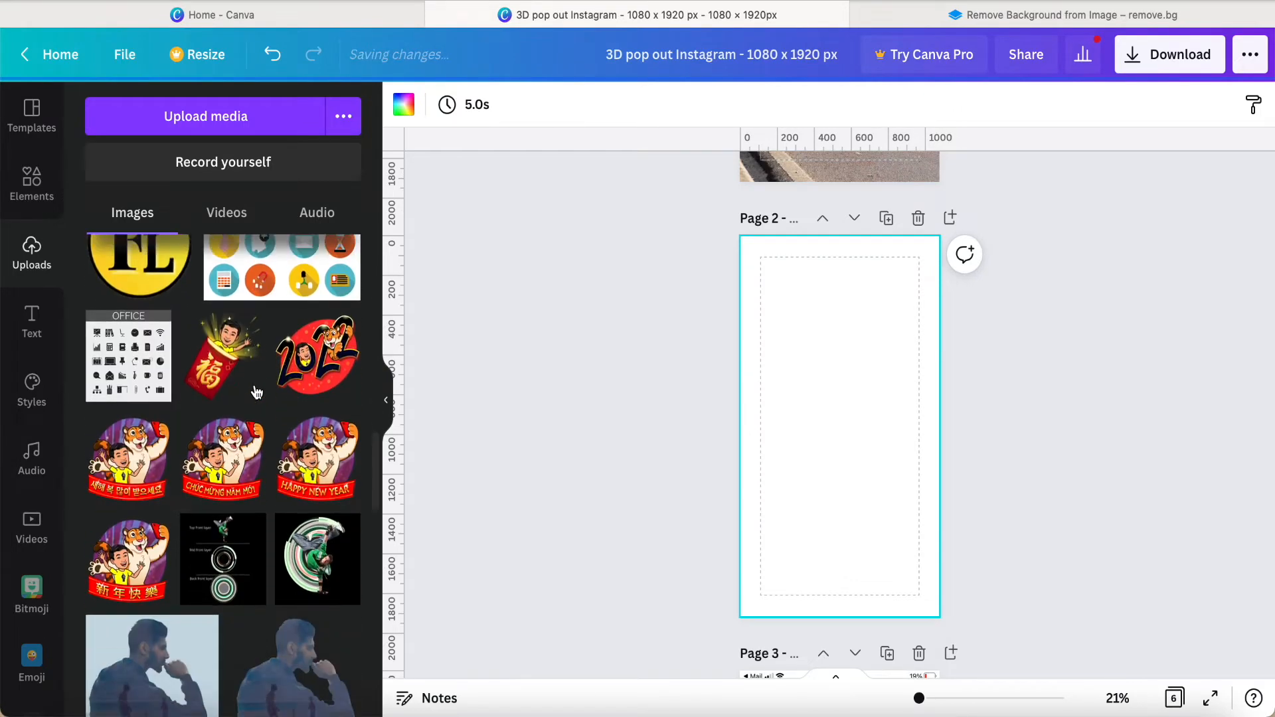
Scroll the Uploads images toward the coffee-cup Instagram screenshot.
scroll(down, 3)
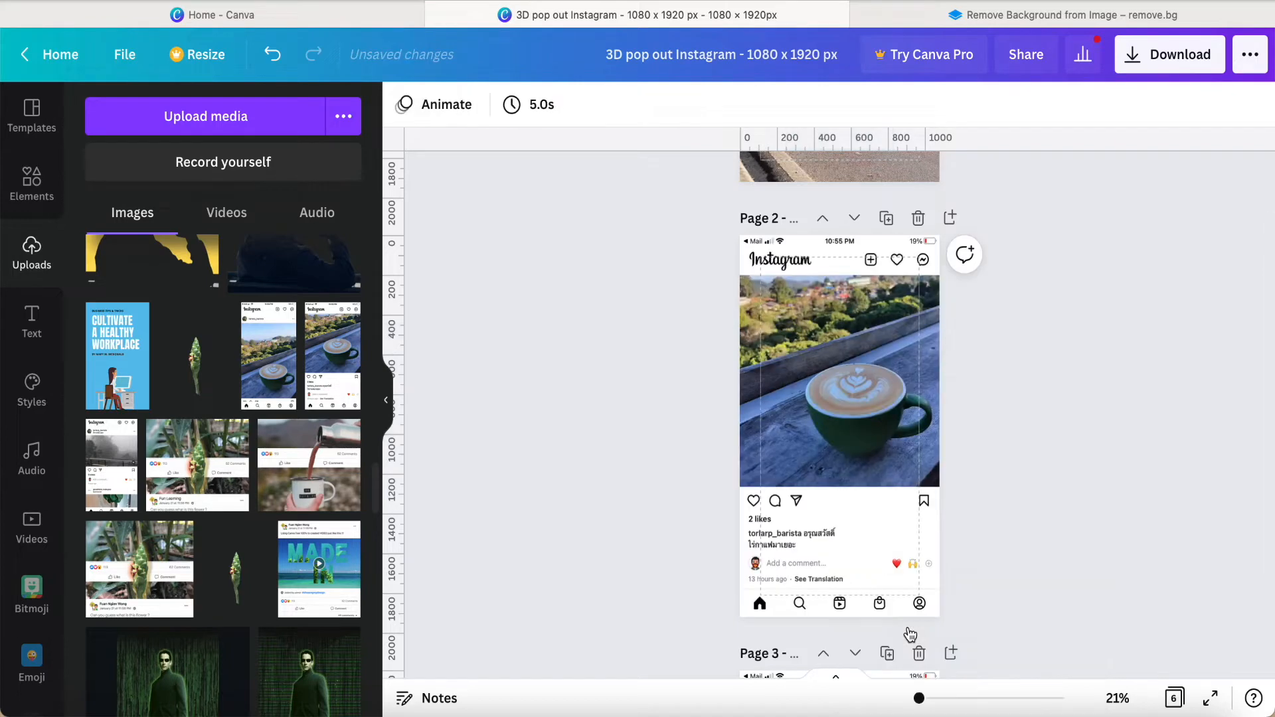
mouse_move(1094, 683)
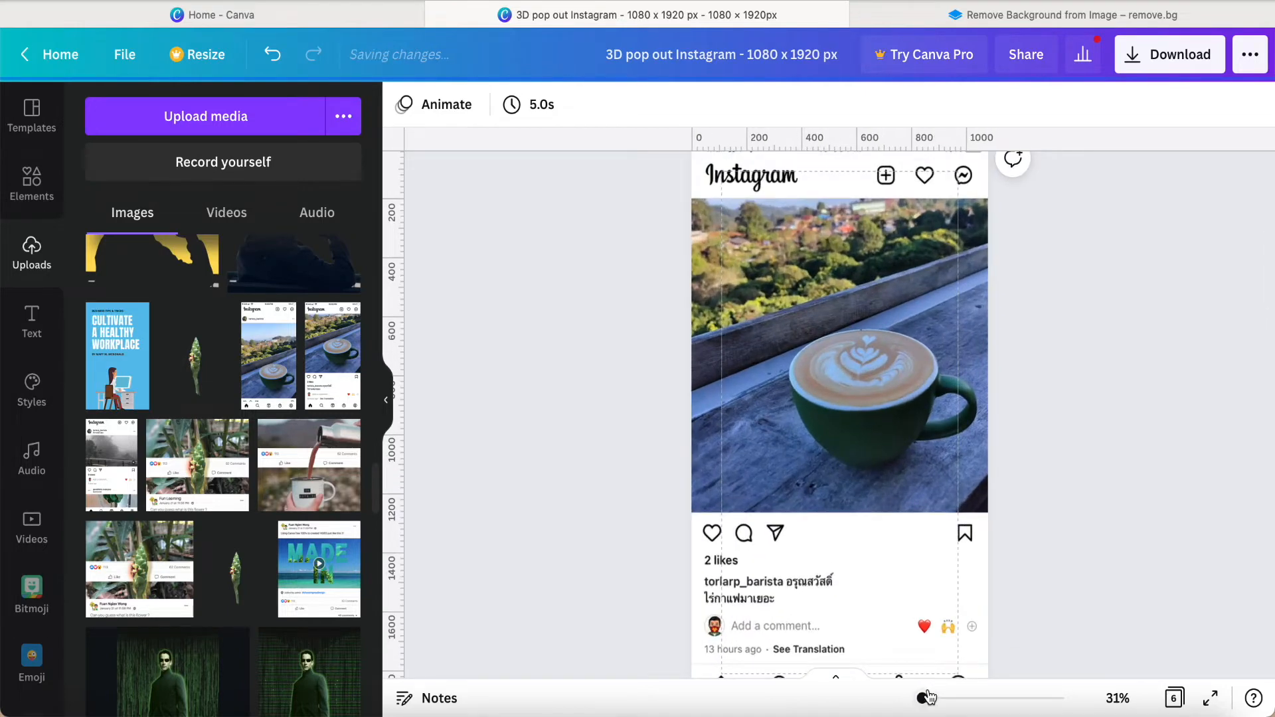
Scroll to page 2 and bring up the Instagram screenshot's options menu.
scroll(down, 3)
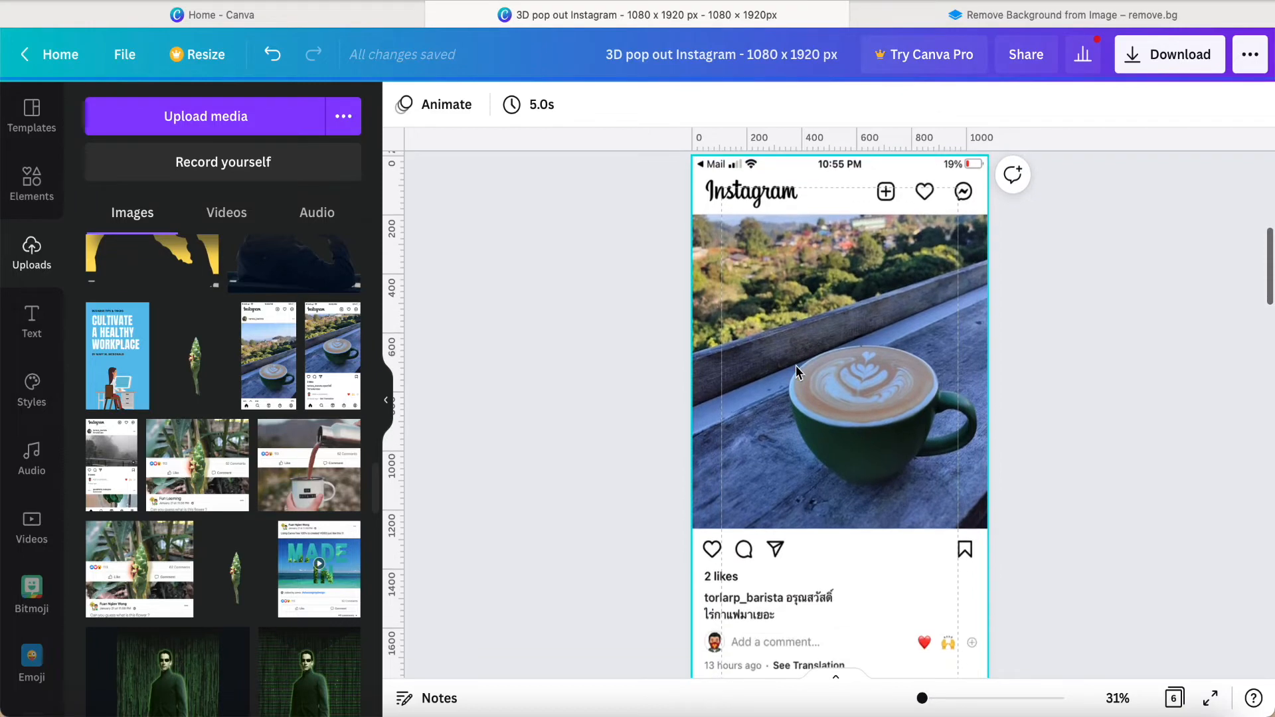
scroll(down, 3)
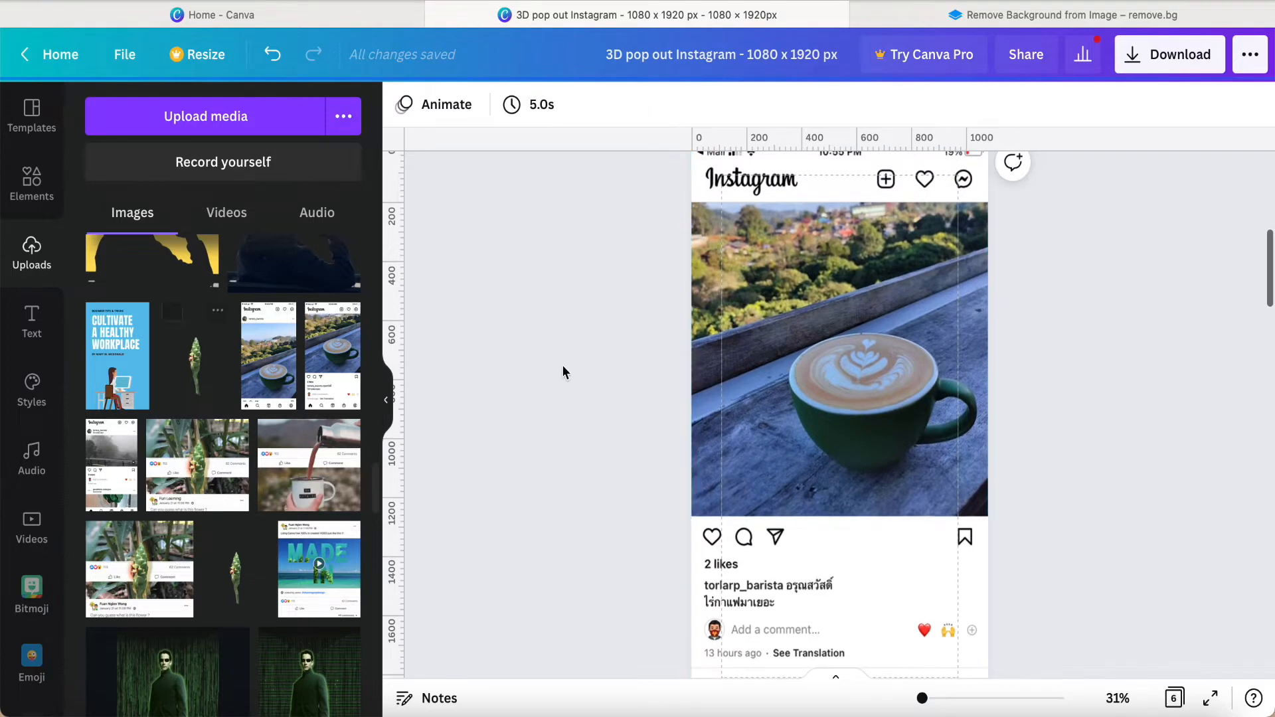
right_click(839, 358)
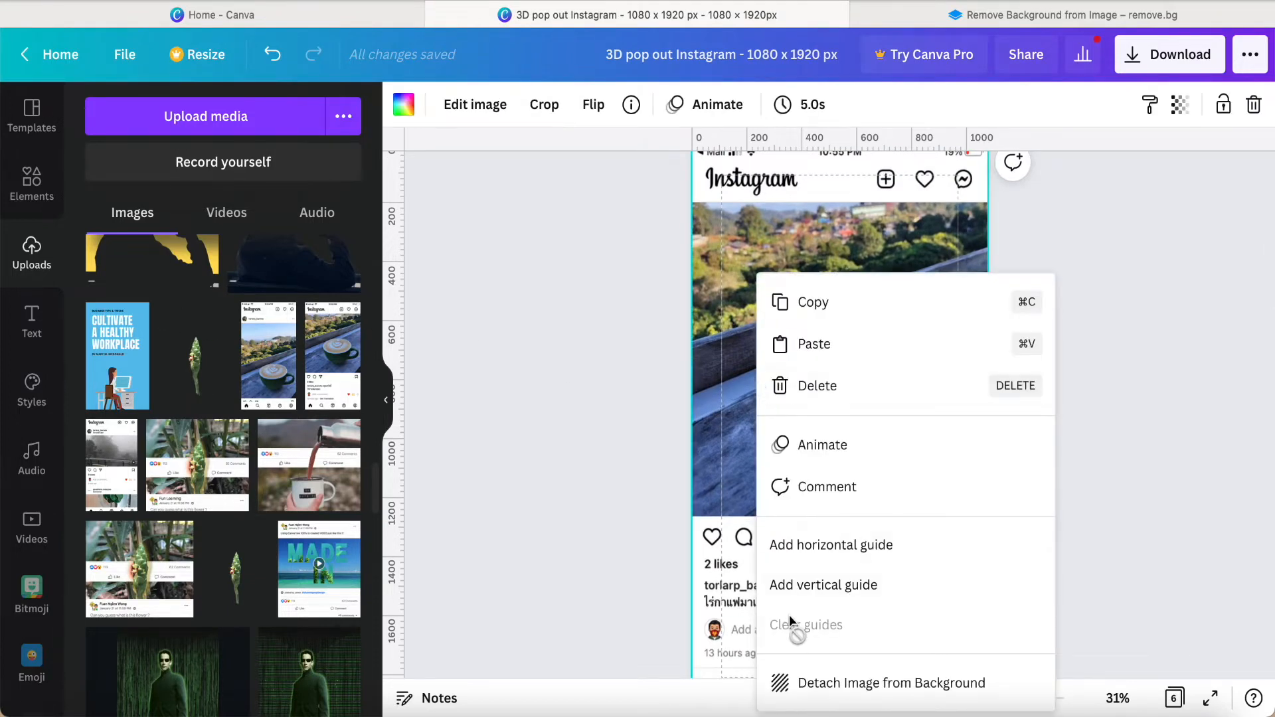
mouse_move(394, 407)
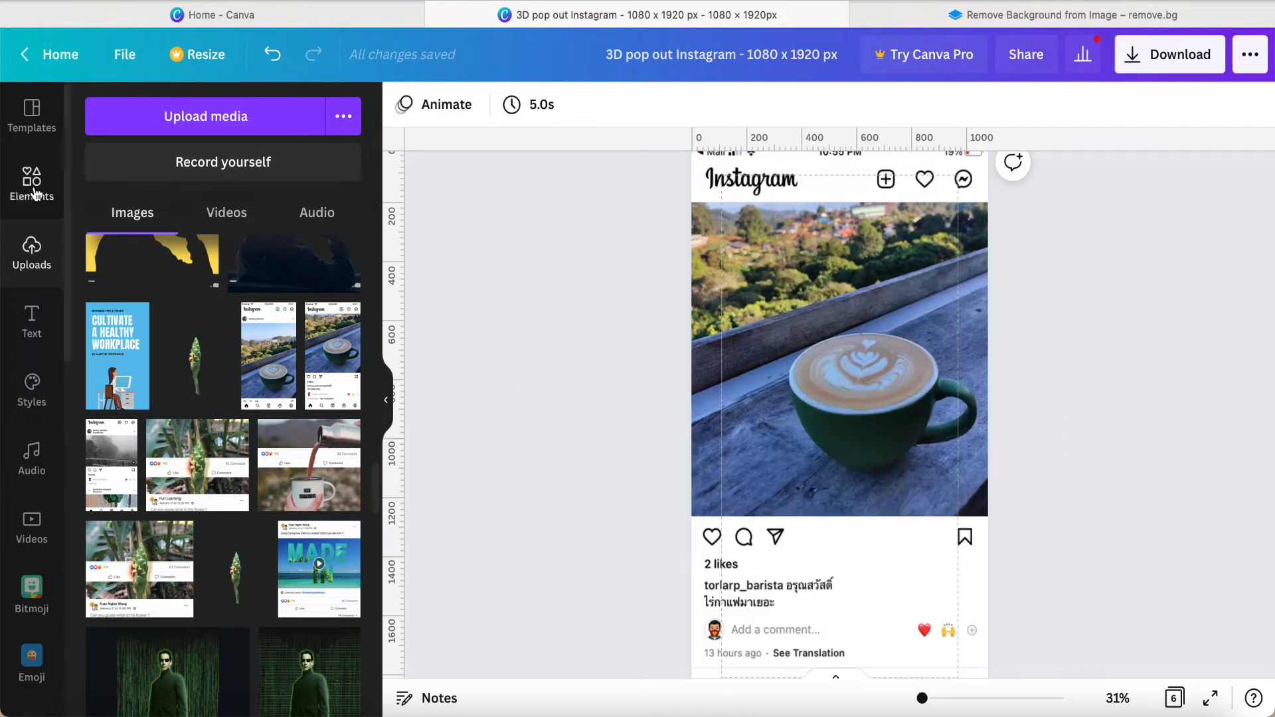
Search 'running' in Elements, clear it, and scroll toward the Frames section.
text(running)
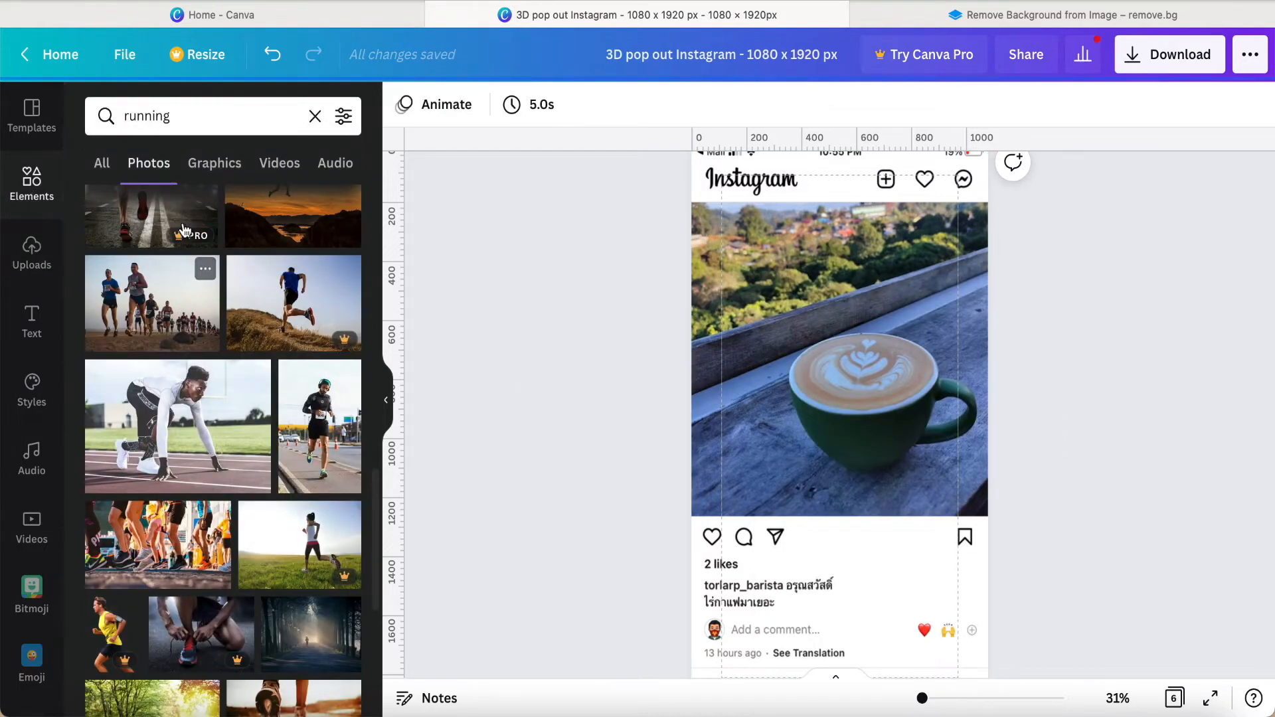
click(316, 116)
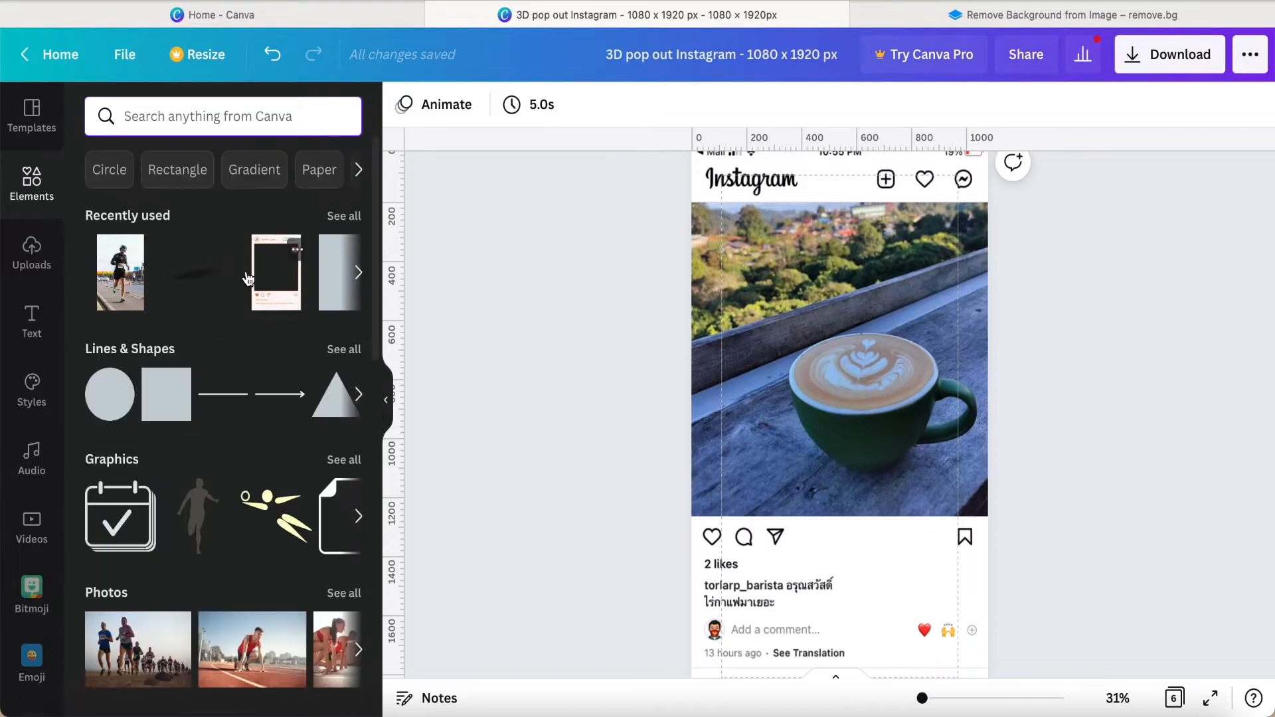
scroll(down, 3)
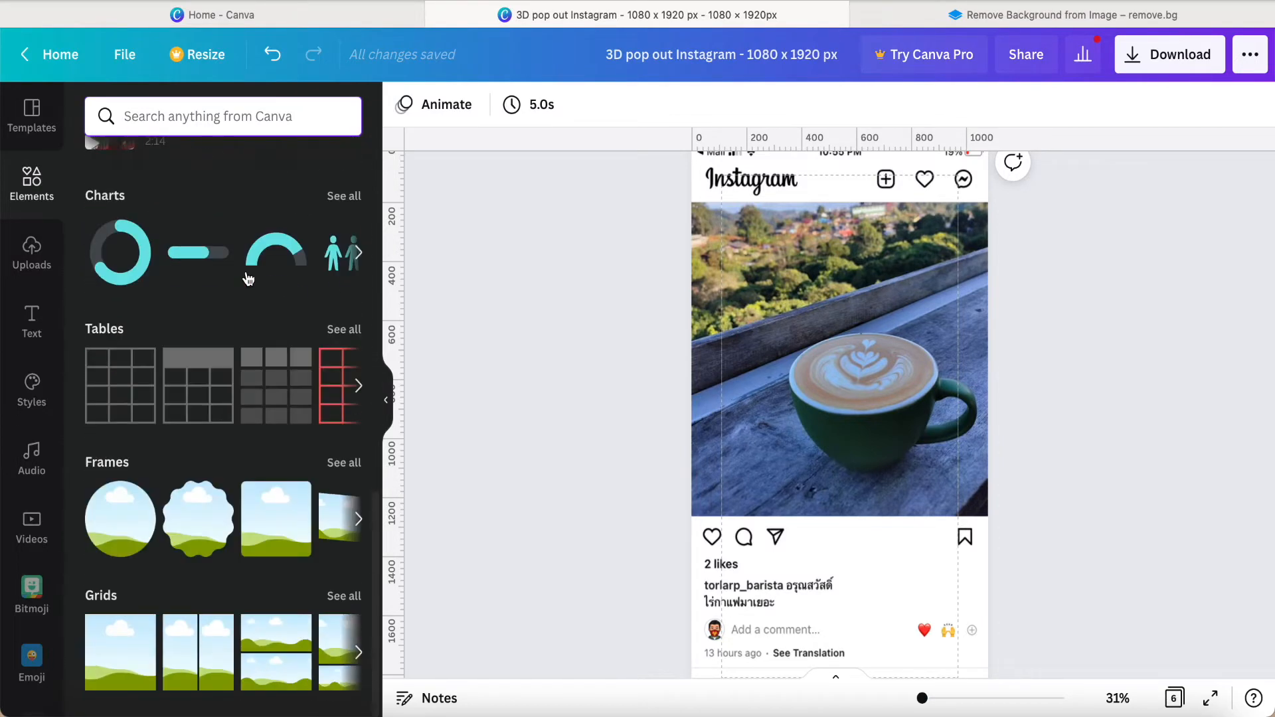
mouse_move(119, 657)
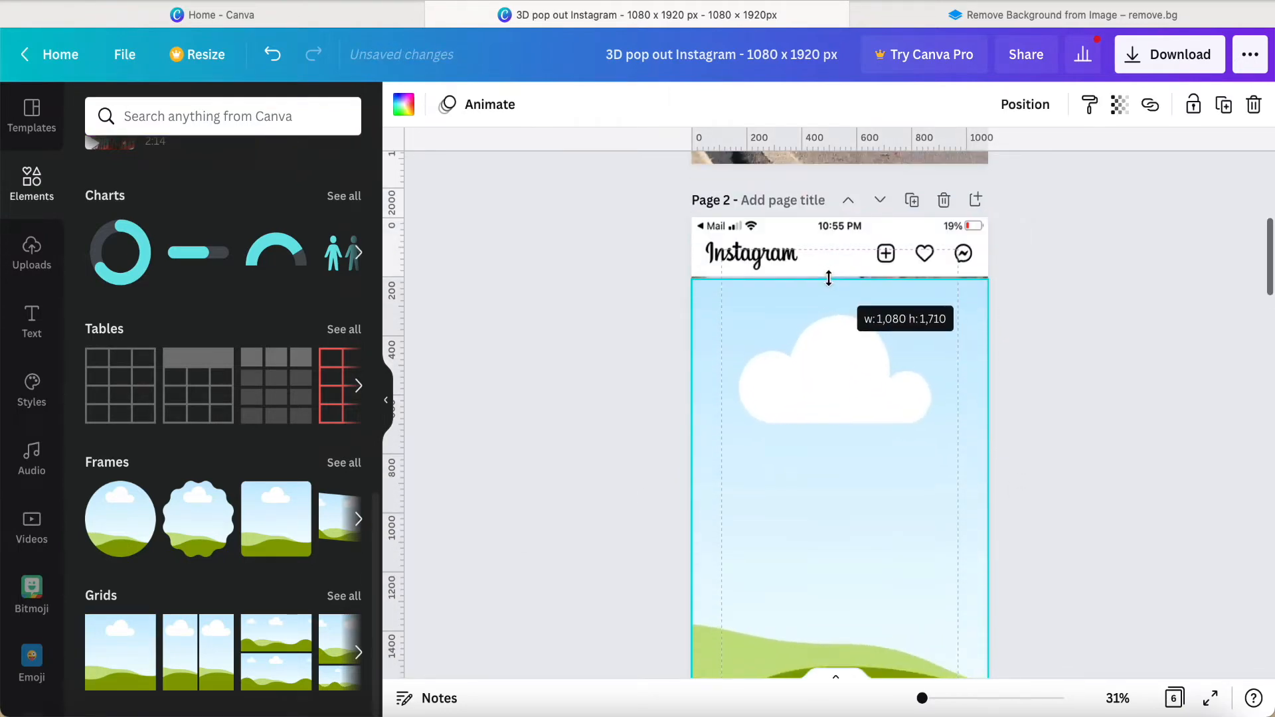
Stretch the frame's bottom edge down to match the post's photo area.
scroll(down, 3)
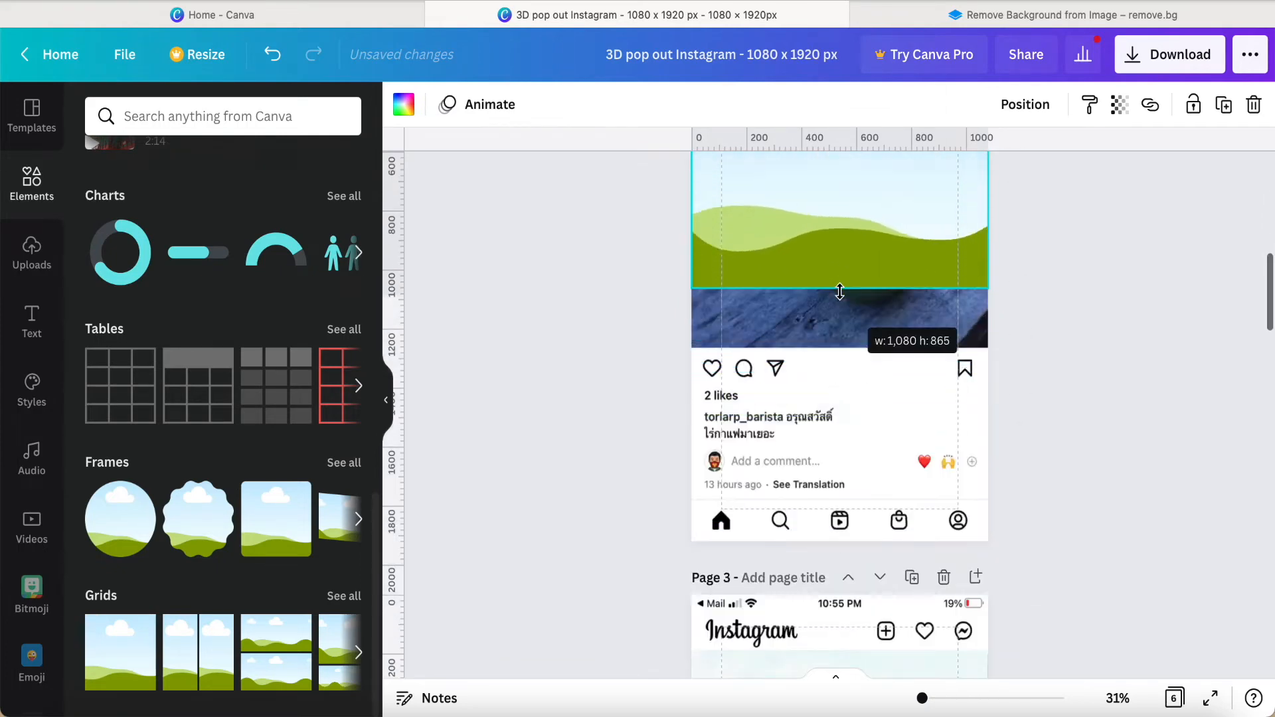
drag(839, 291, 839, 349)
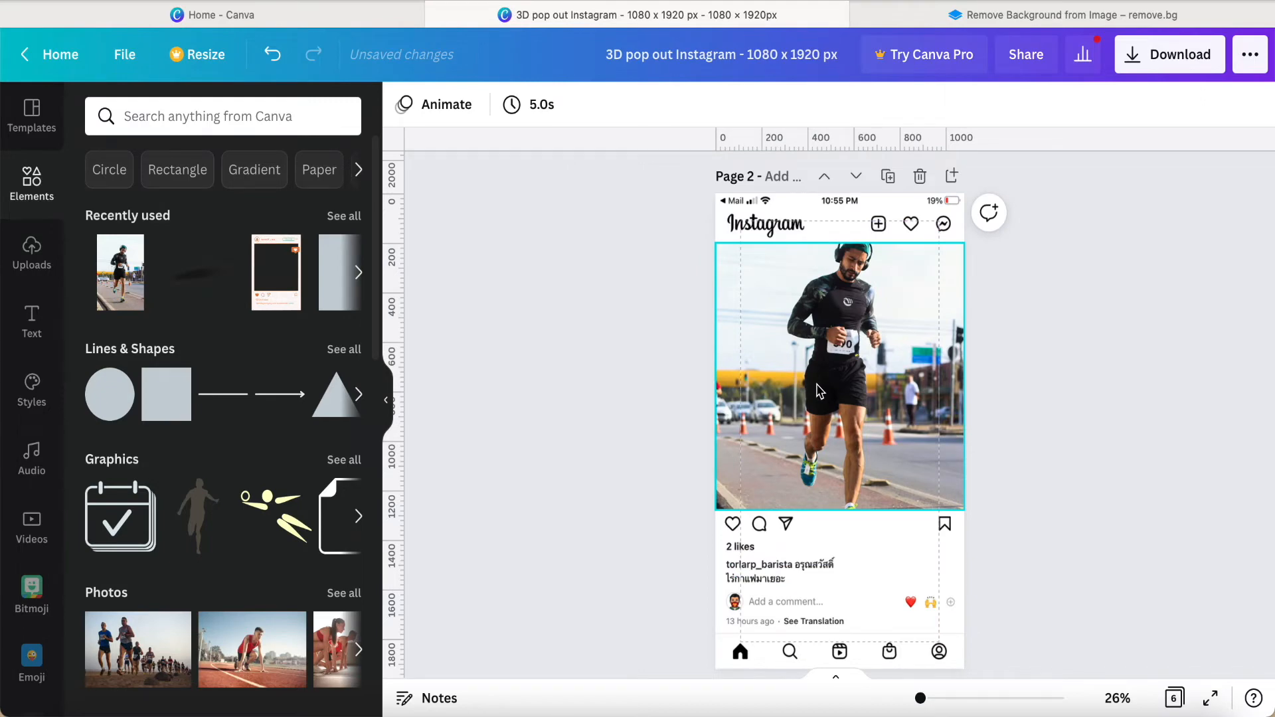
Reposition the runner photo inside its frame and lock the framed photo.
double_click(817, 387)
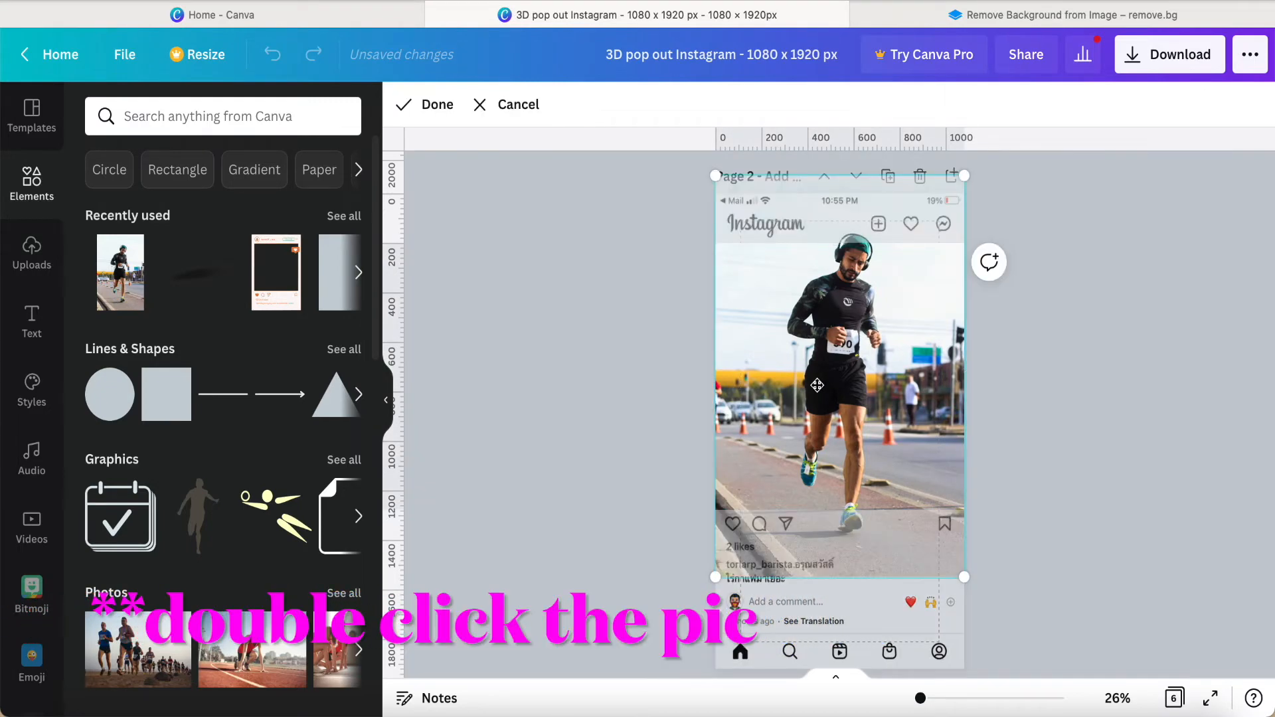
double_click(817, 385)
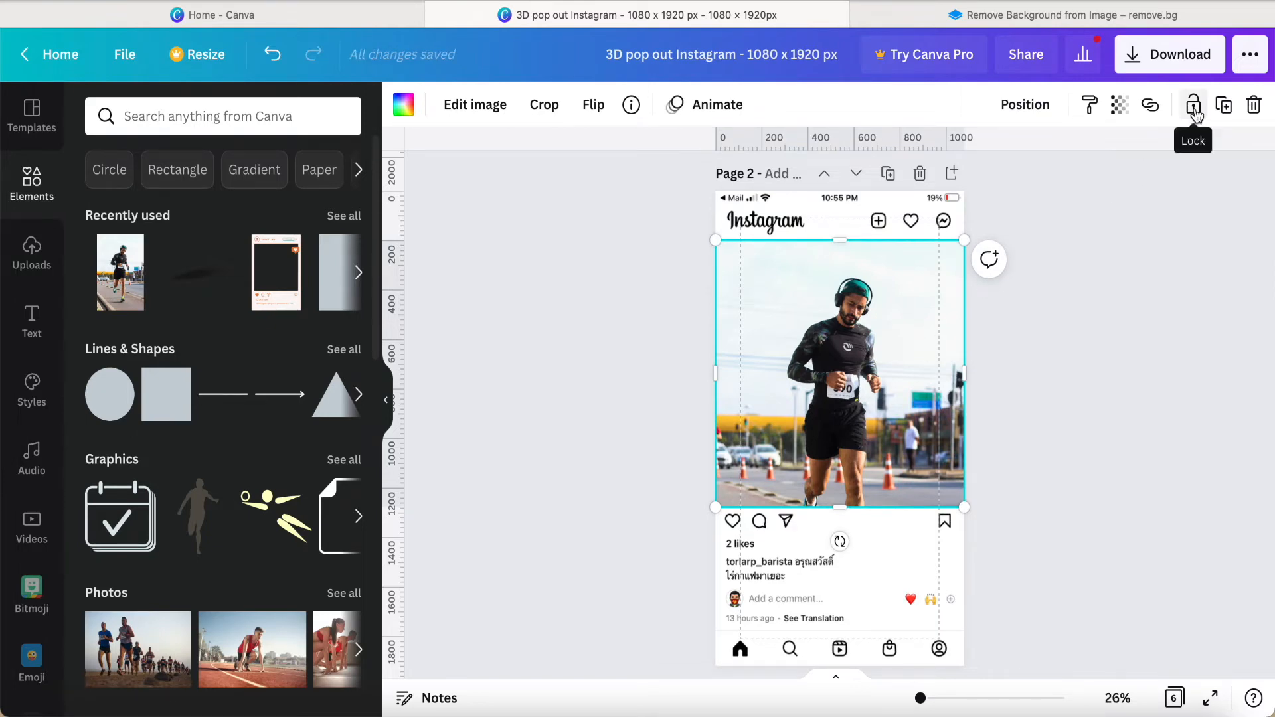
click(1193, 104)
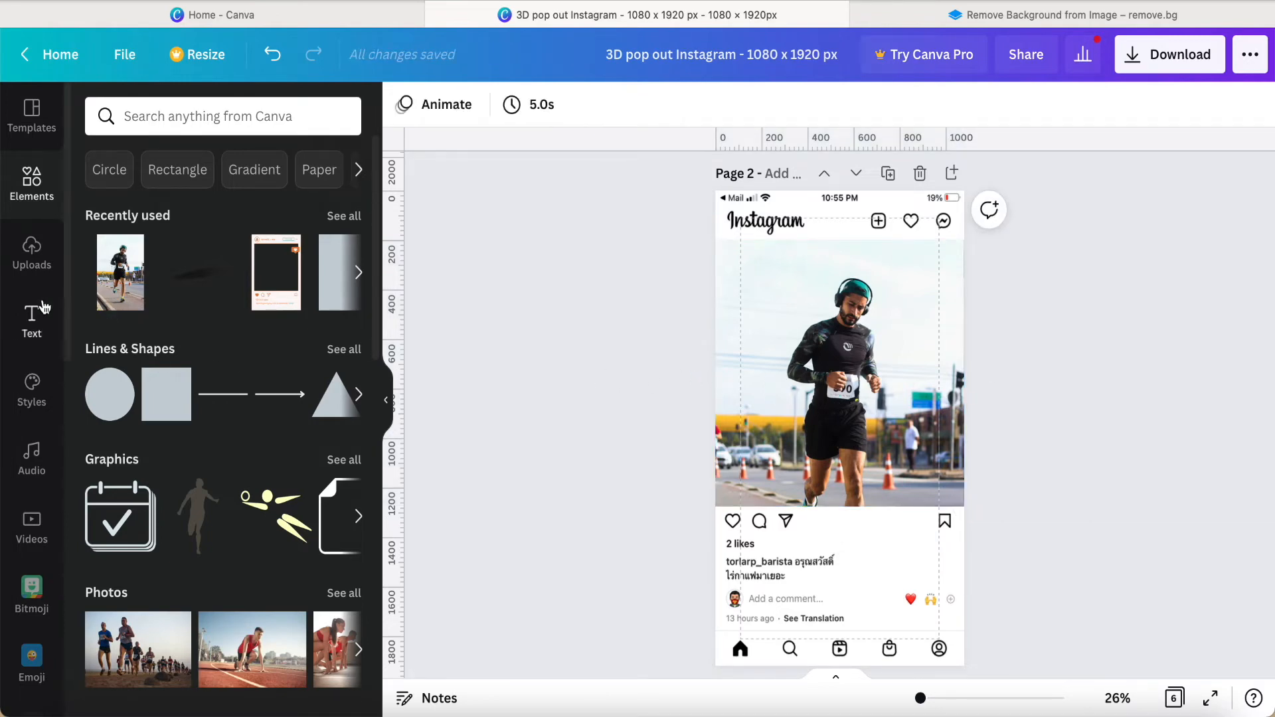
Place the uploaded runner cut-out over the photo and trim its left side to about 600 wide.
click(30, 252)
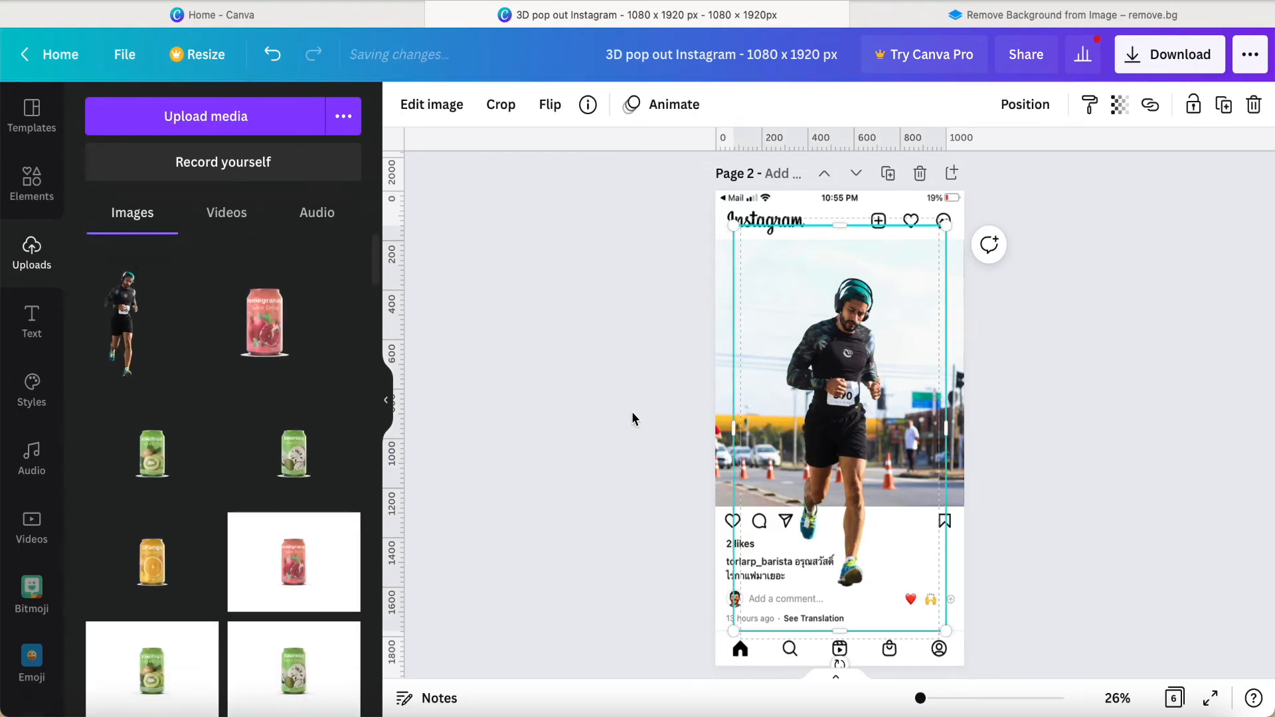
scroll(down, 3)
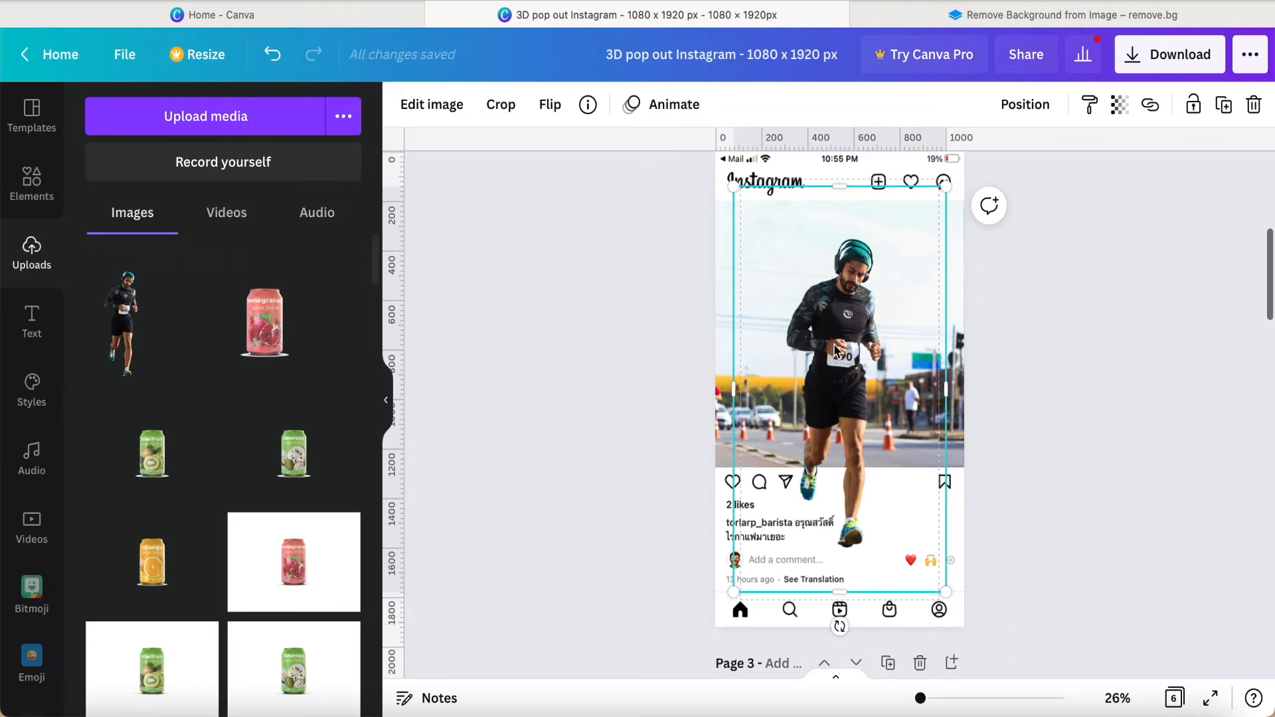
mouse_move(387, 299)
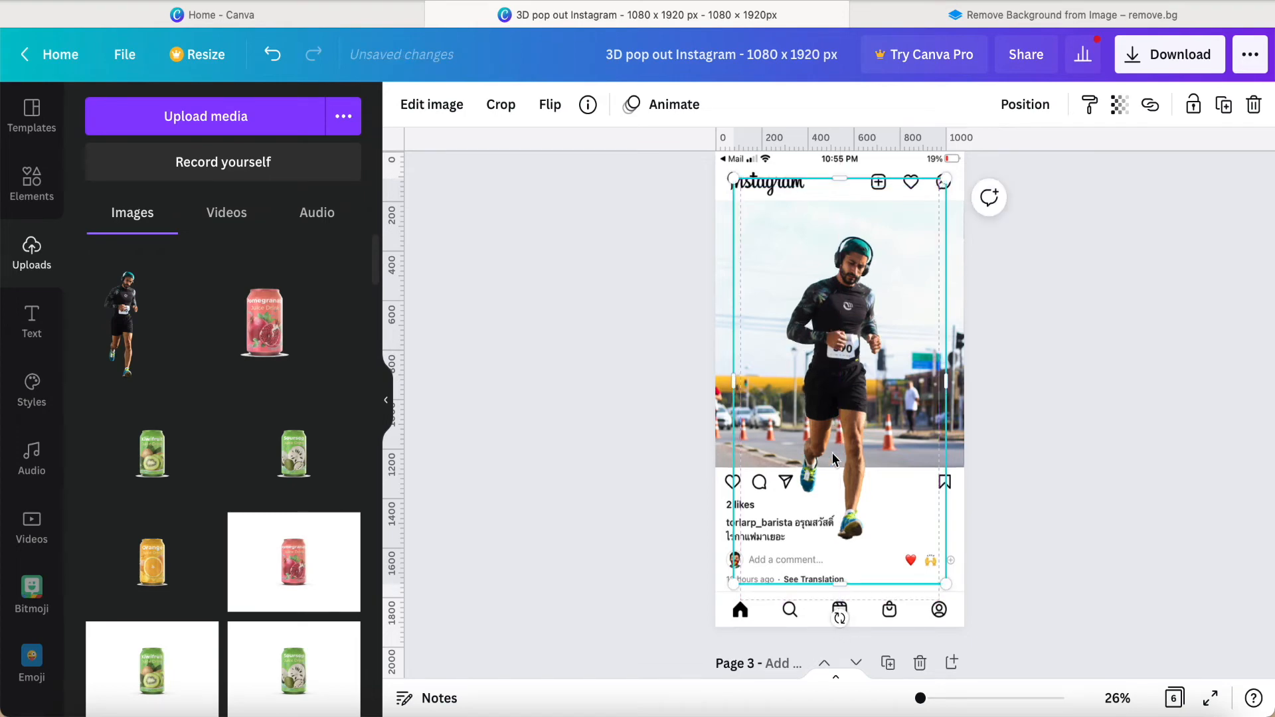
mouse_move(731, 389)
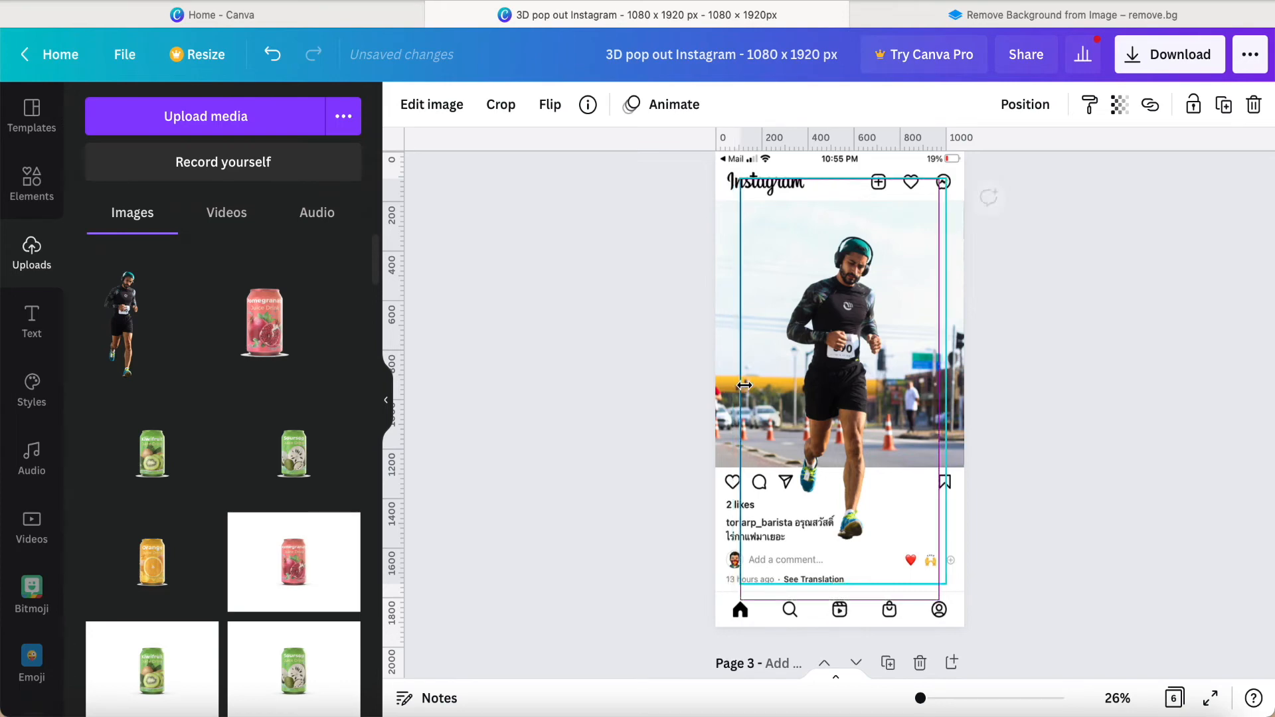
drag(716, 386, 811, 393)
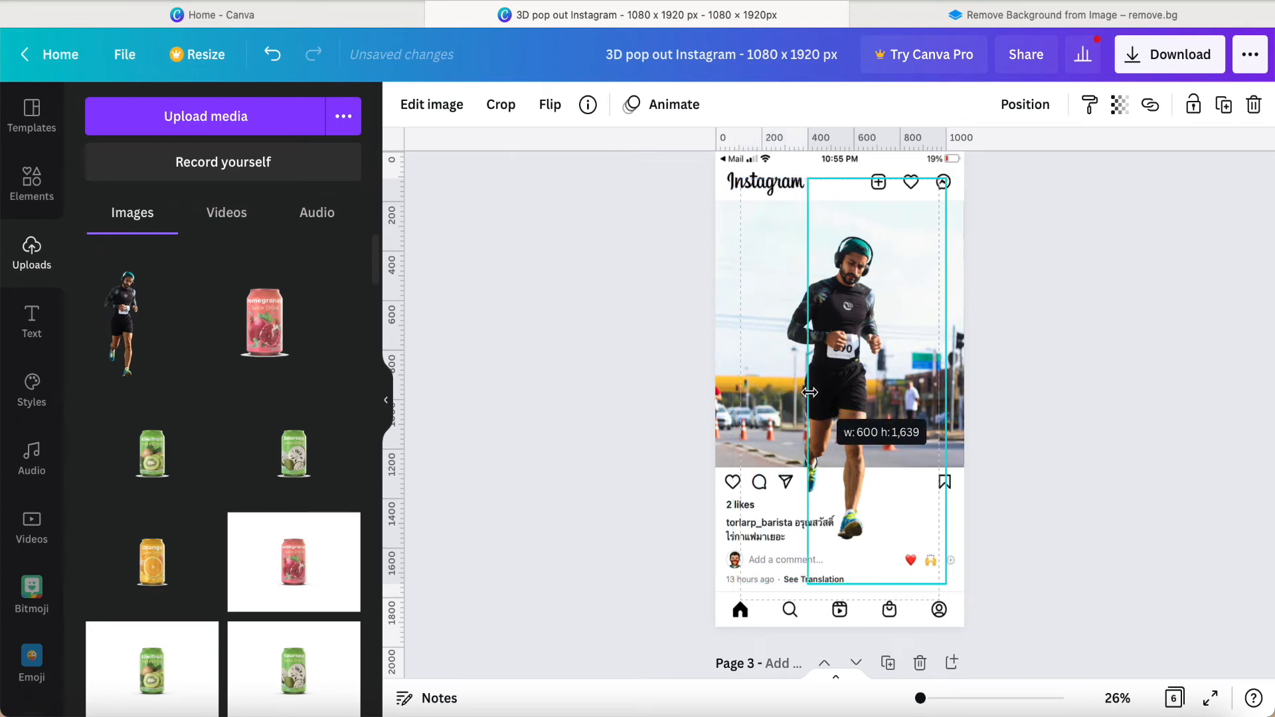
drag(809, 393, 832, 397)
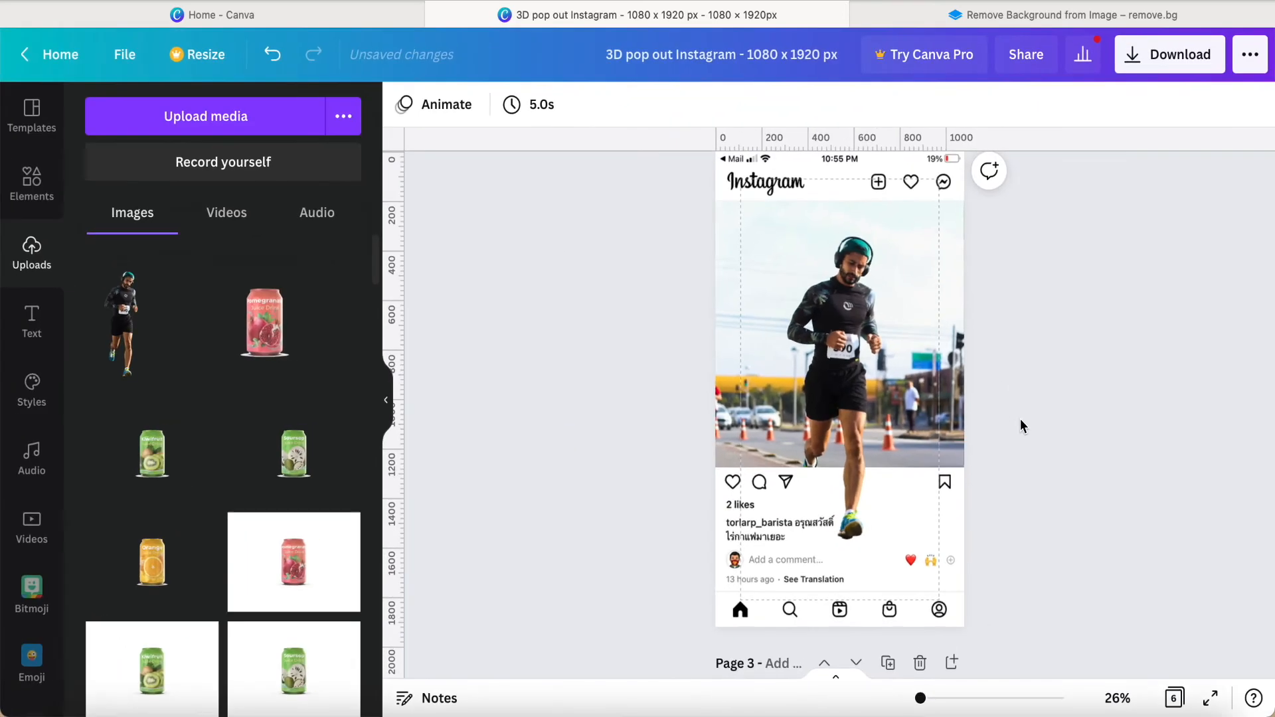
Search the Elements library for 'shadow' and browse the results.
scroll(up, 3)
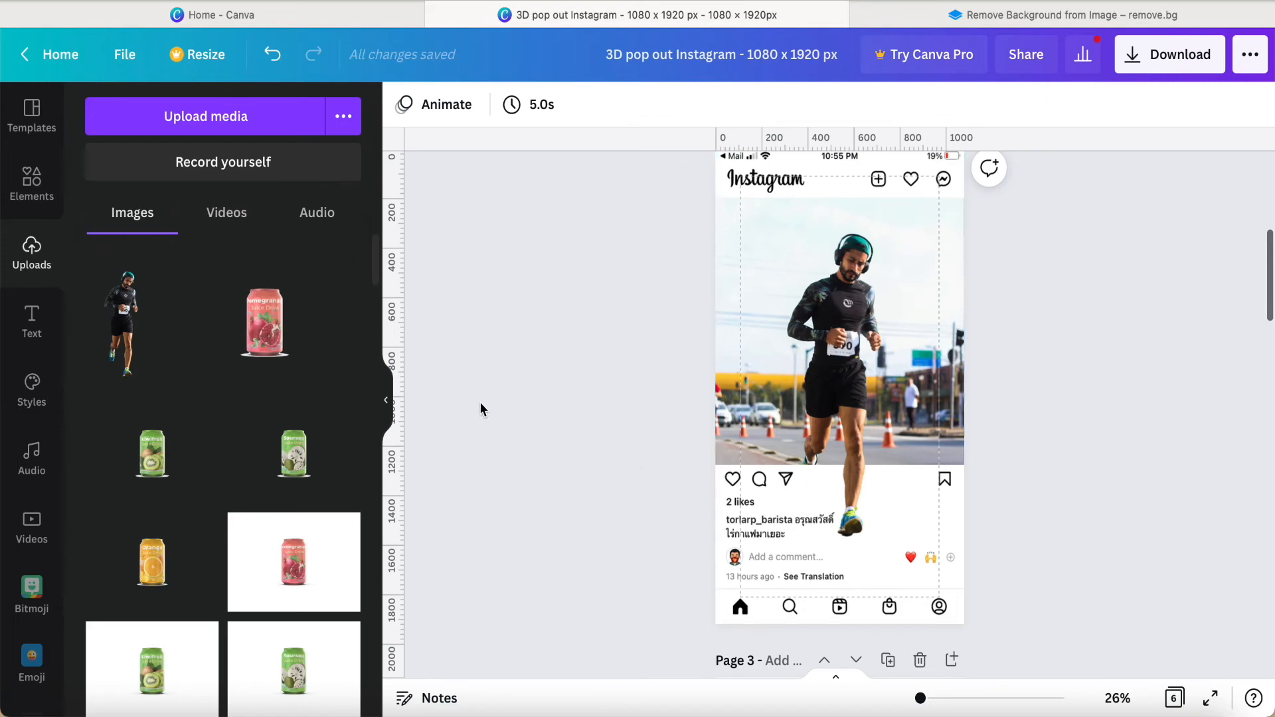
click(30, 183)
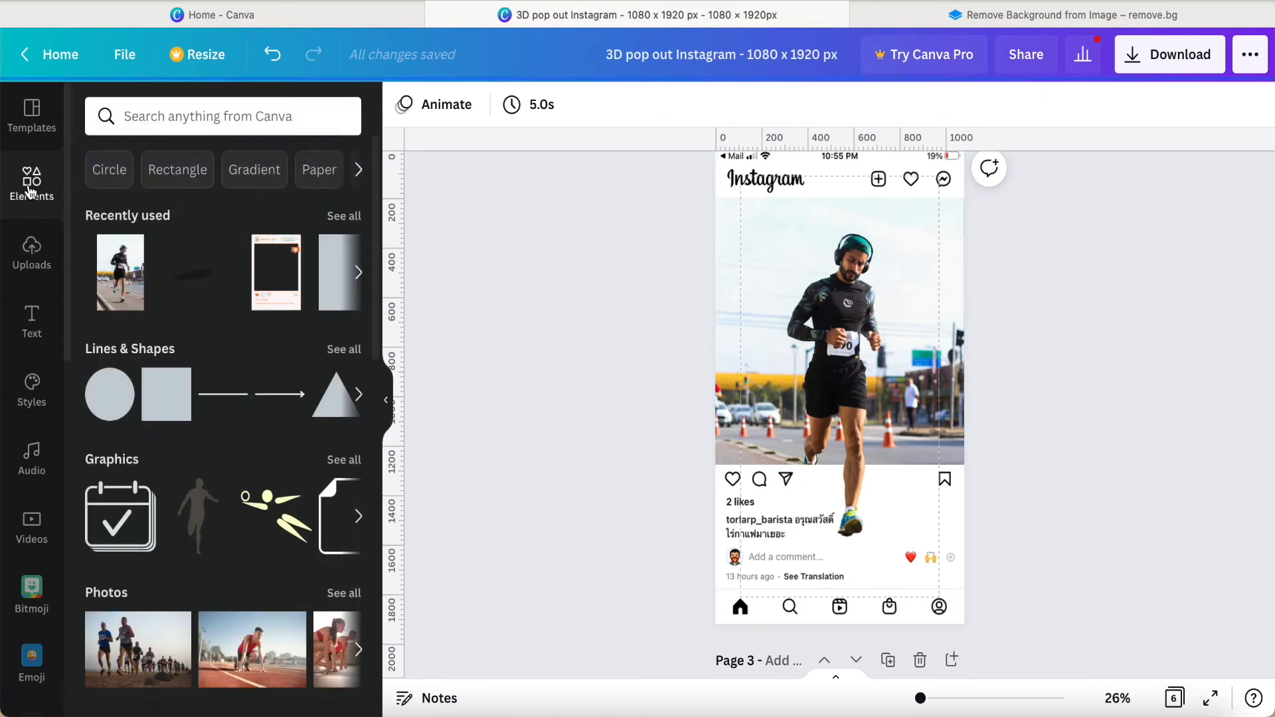
click(223, 116)
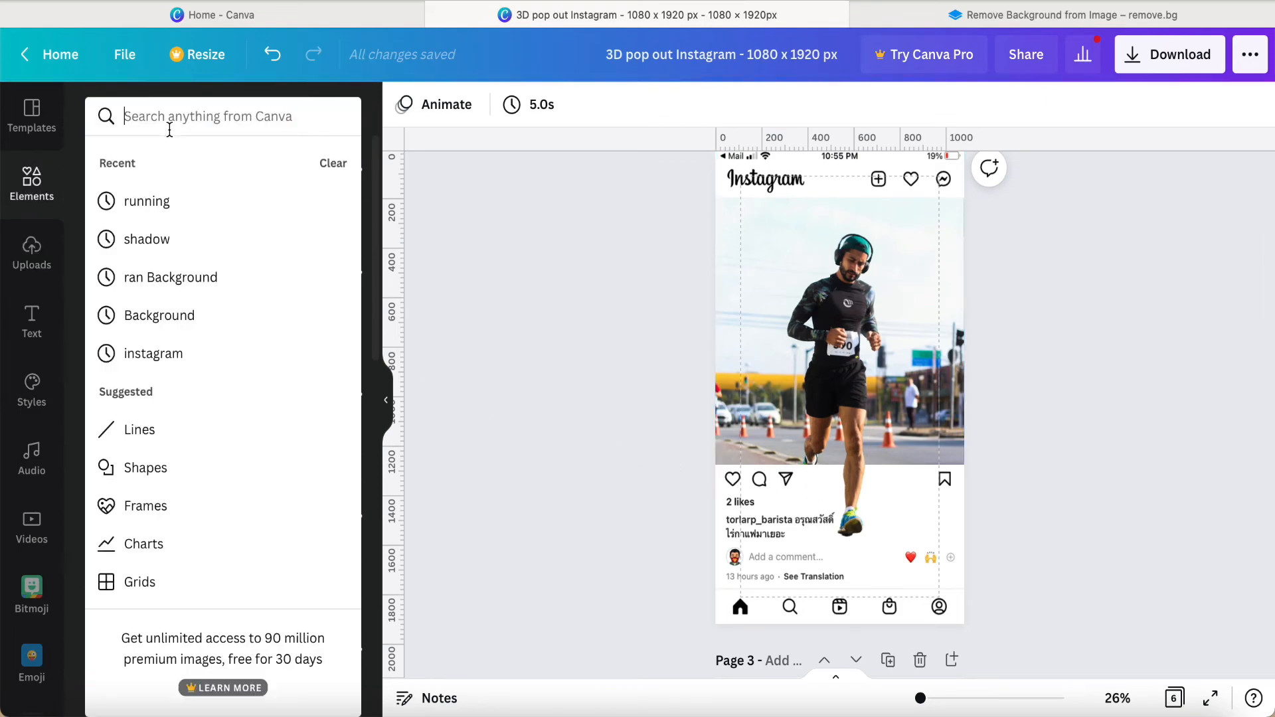
text(shha)
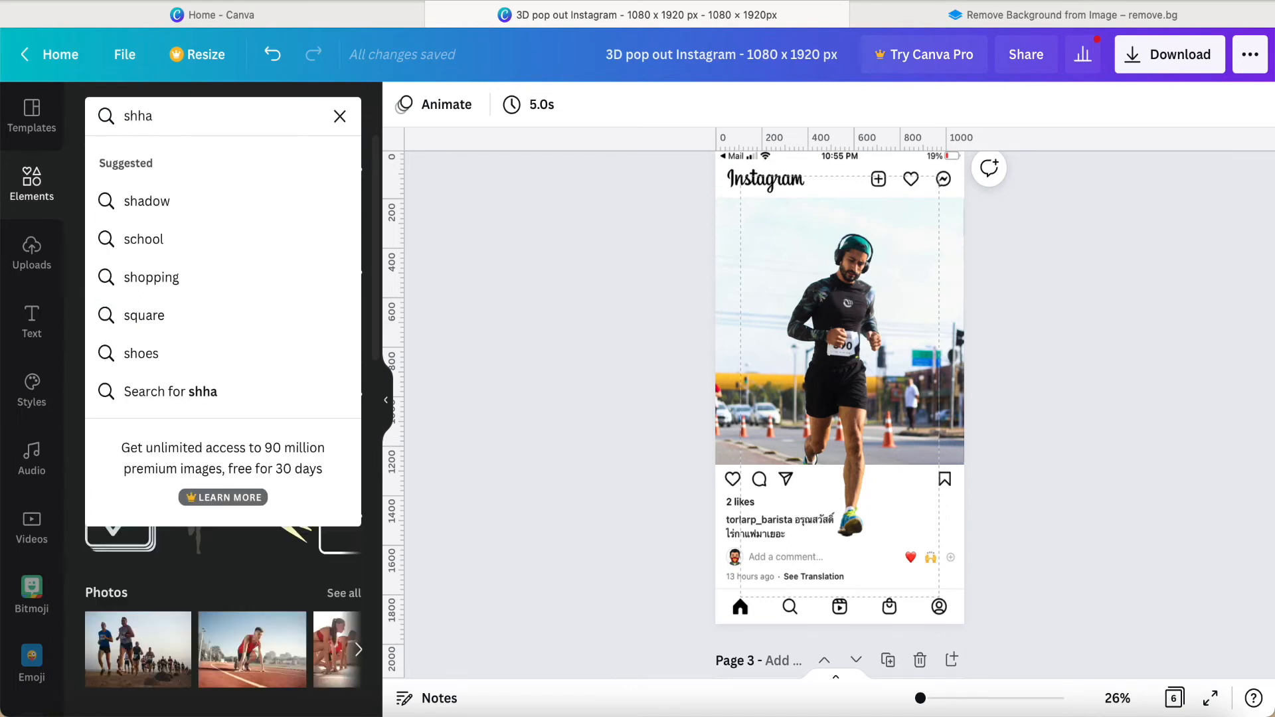
key(Backspace)
text(dow)
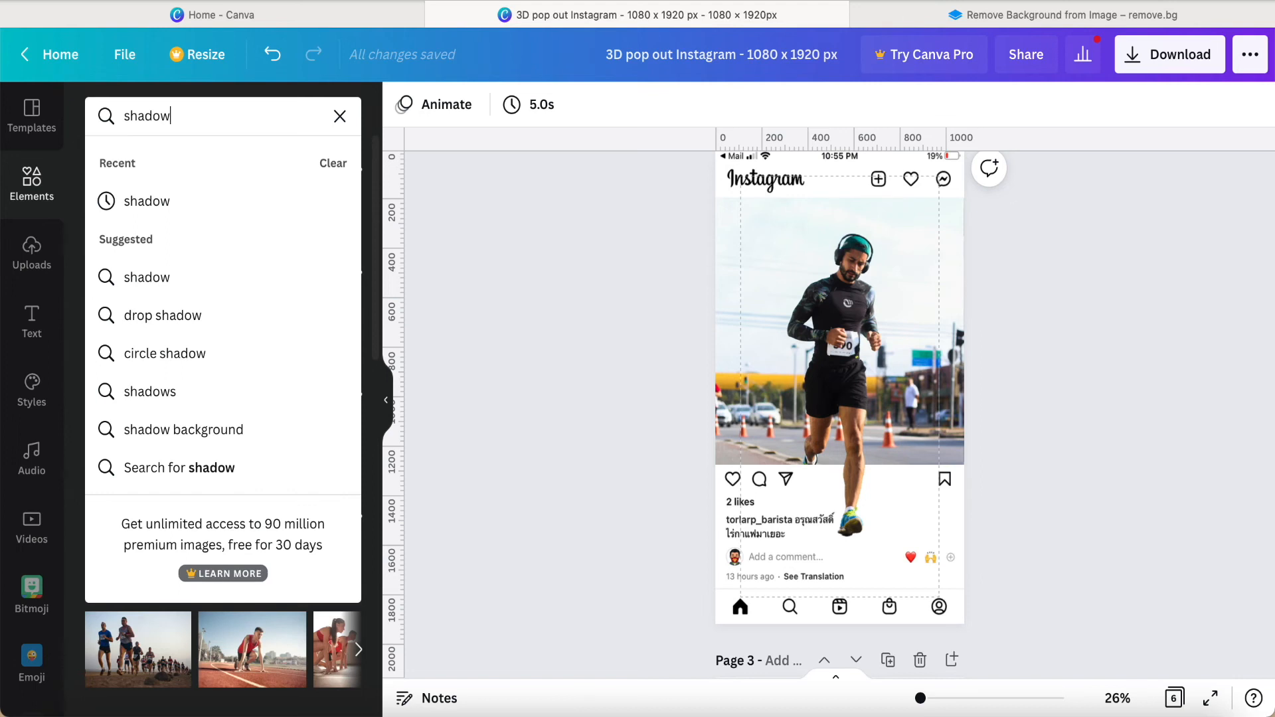
key(Enter)
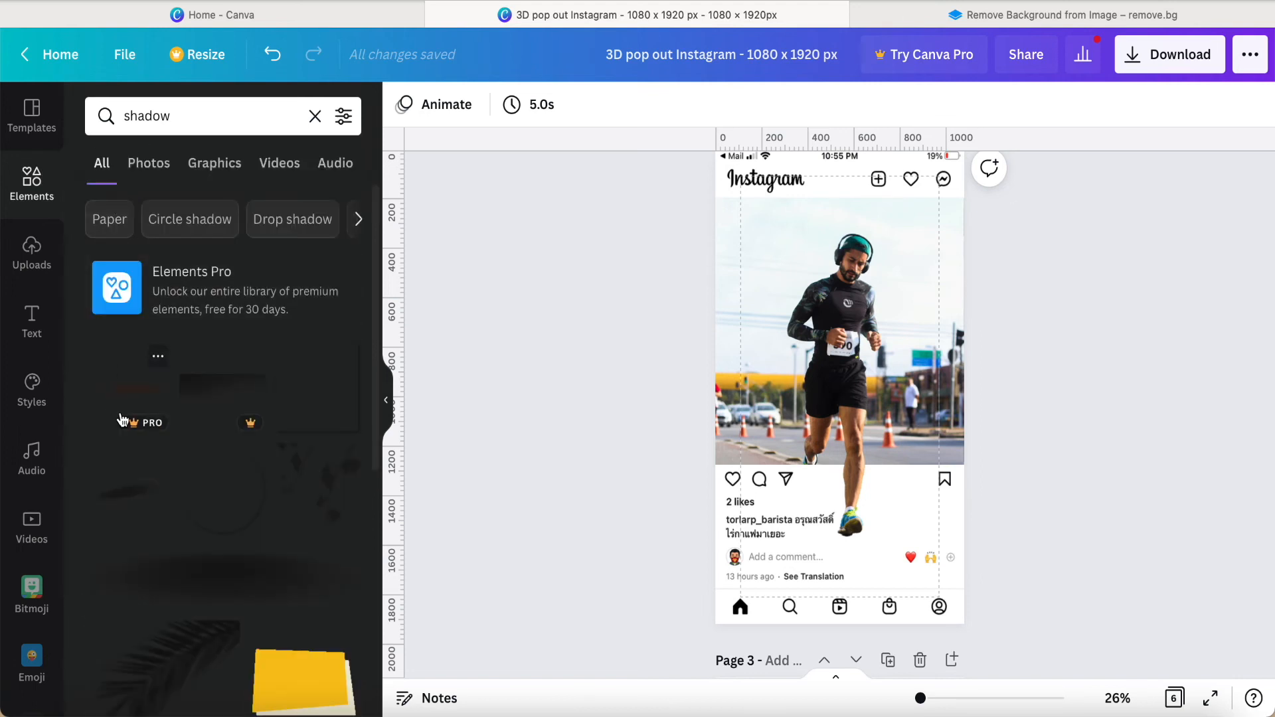
scroll(down, 3)
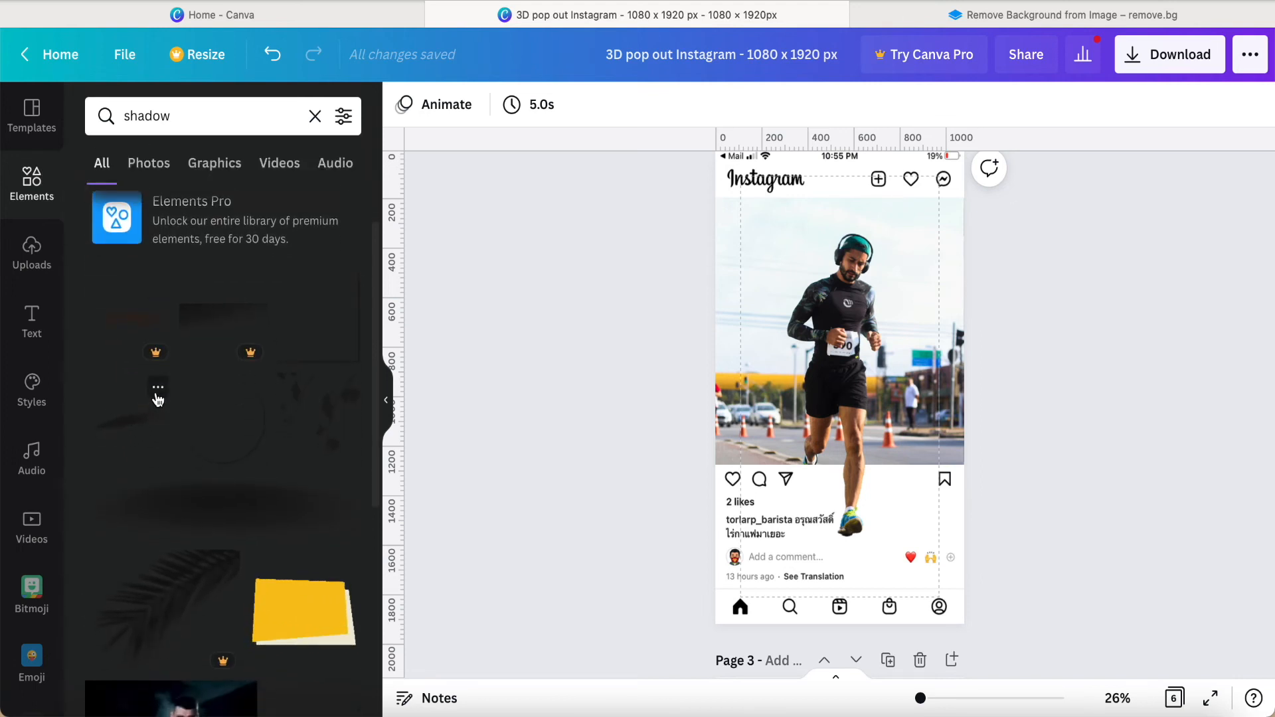
Drop a soft shadow graphic onto the design, angle it along the runner's lower legs, and bring up its layering options.
click(158, 387)
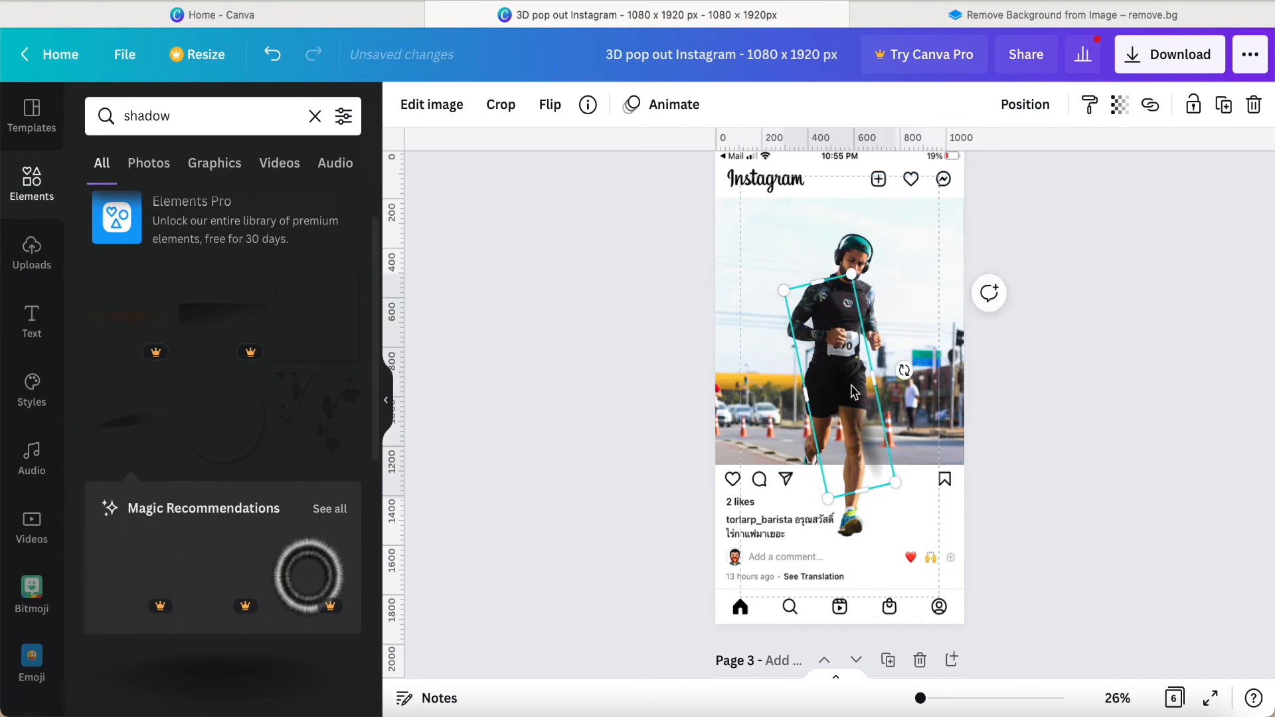
drag(851, 392, 805, 445)
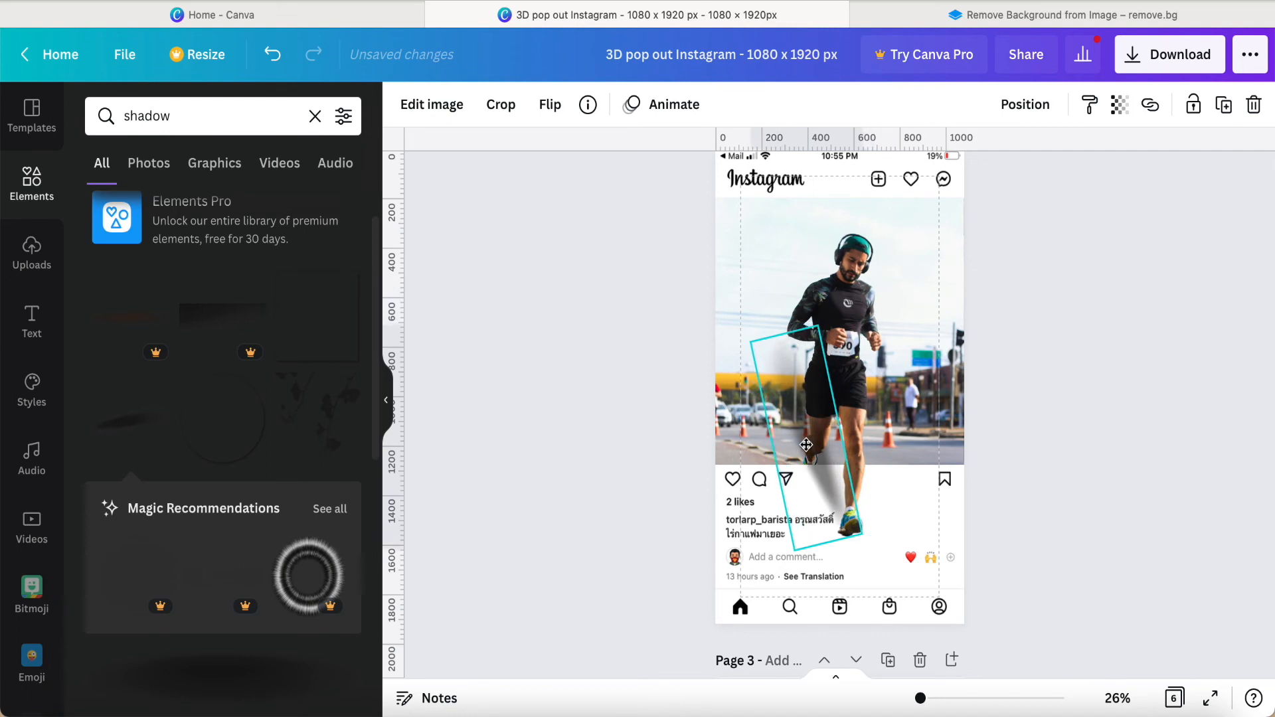
drag(806, 445, 810, 462)
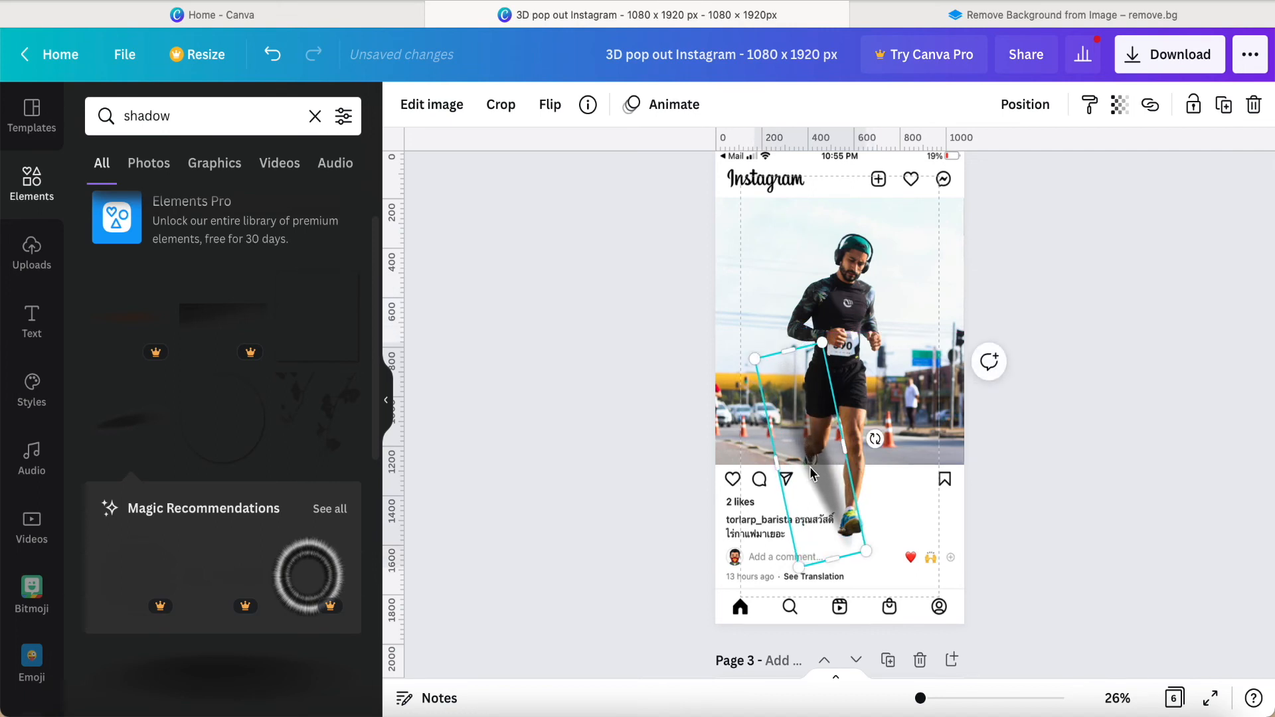
right_click(810, 475)
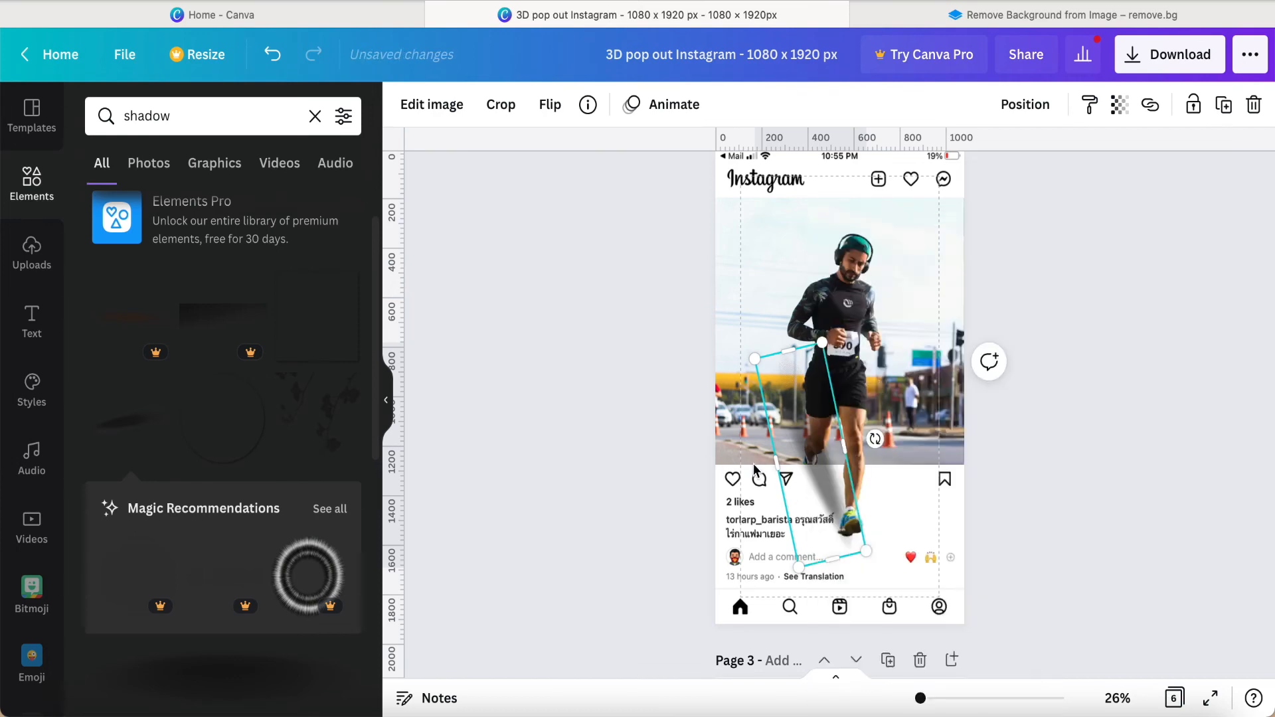
right_click(823, 341)
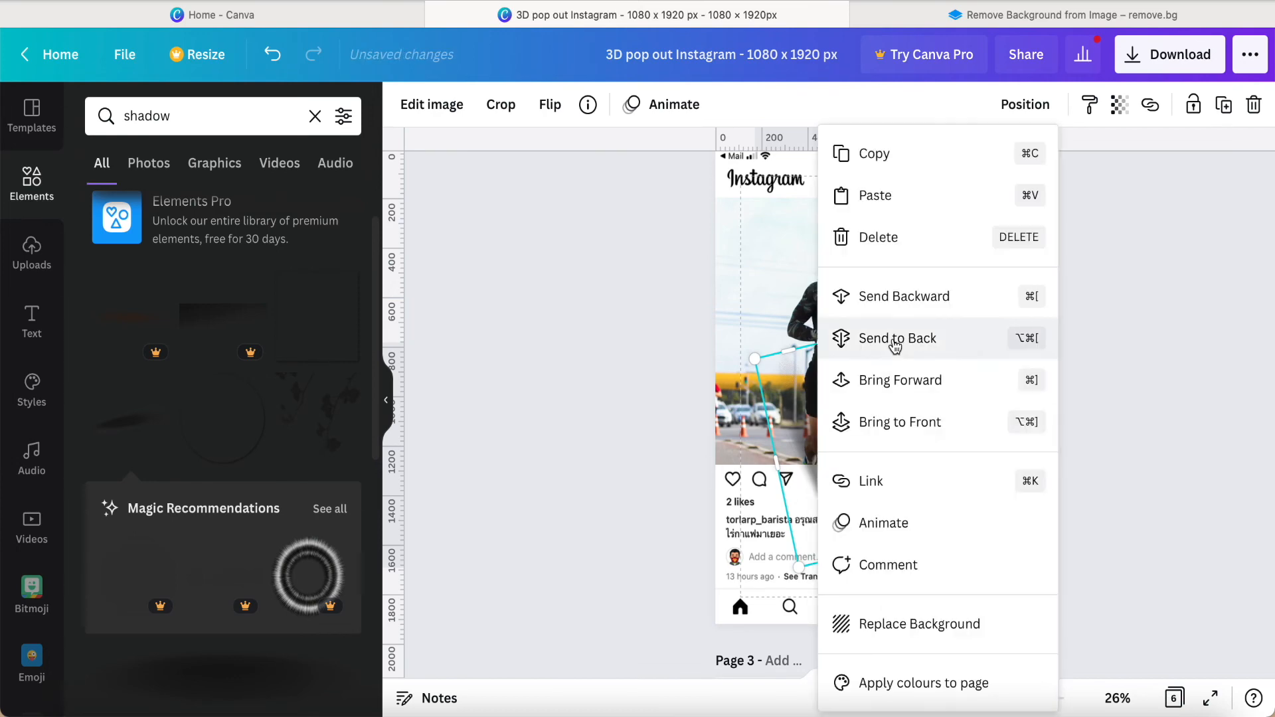